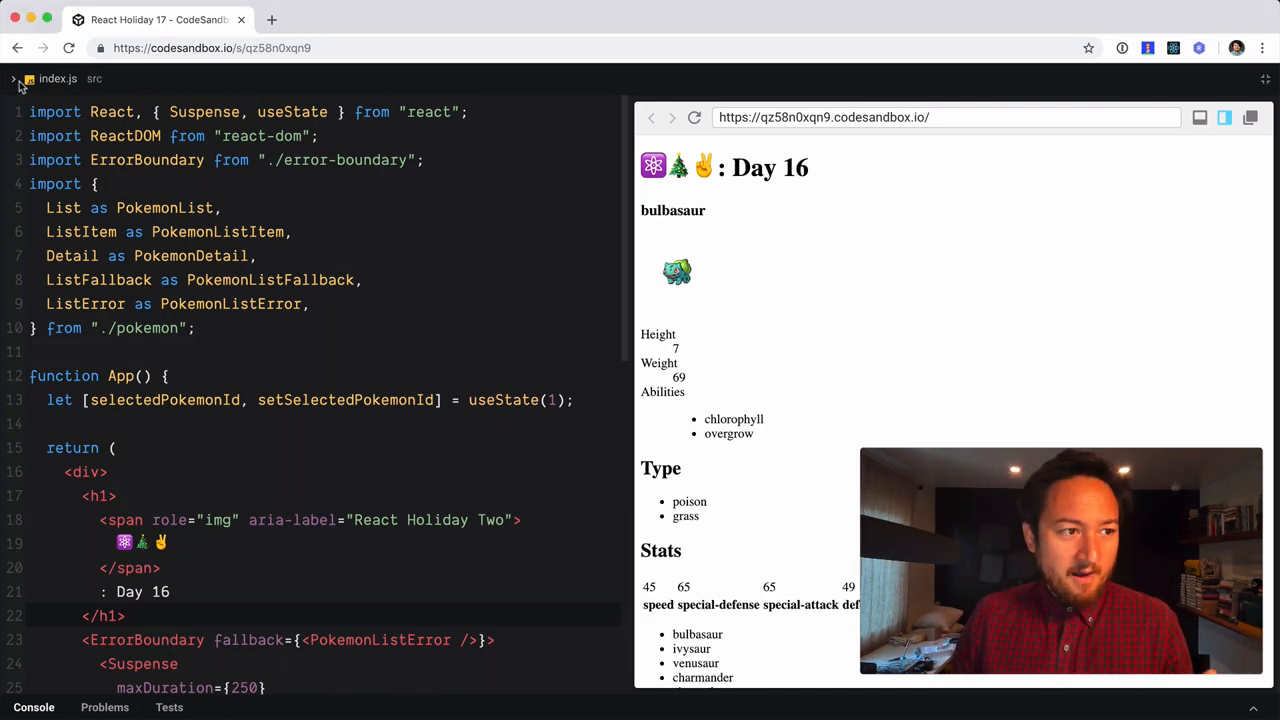
Show the project's file list and load pokemon.js from src into the editor
left_click(12, 78)
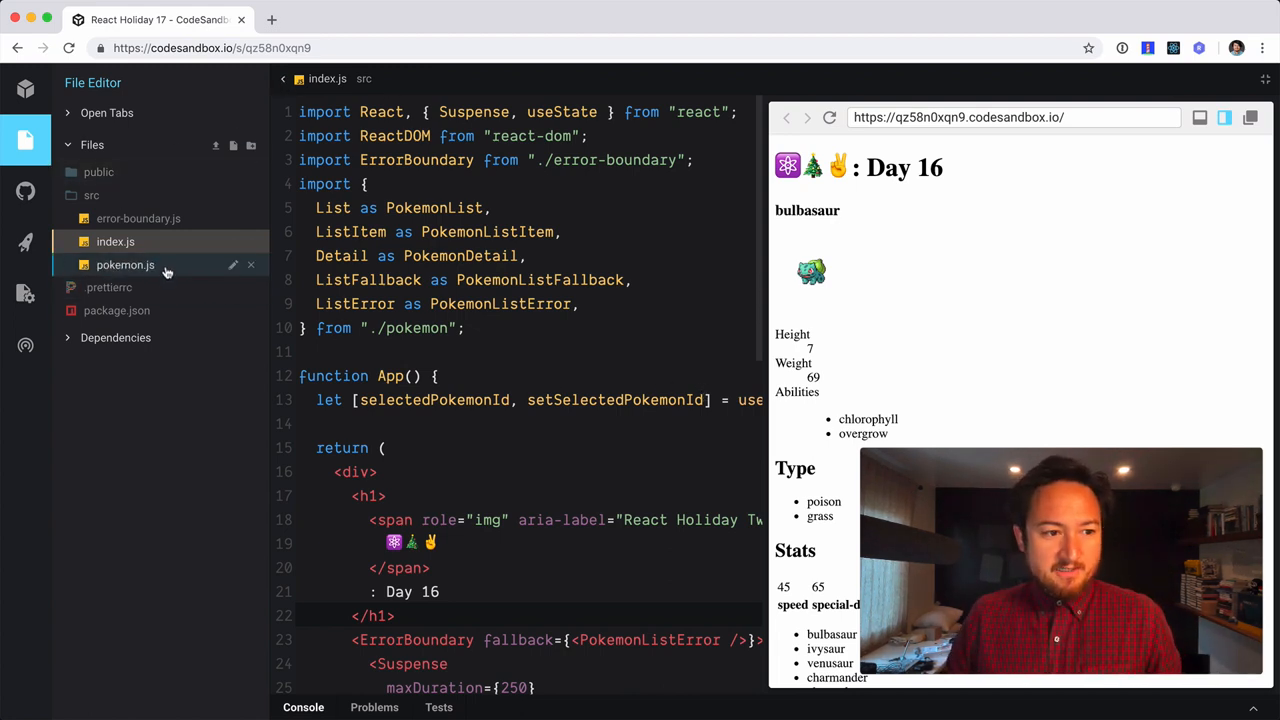
left_click(124, 264)
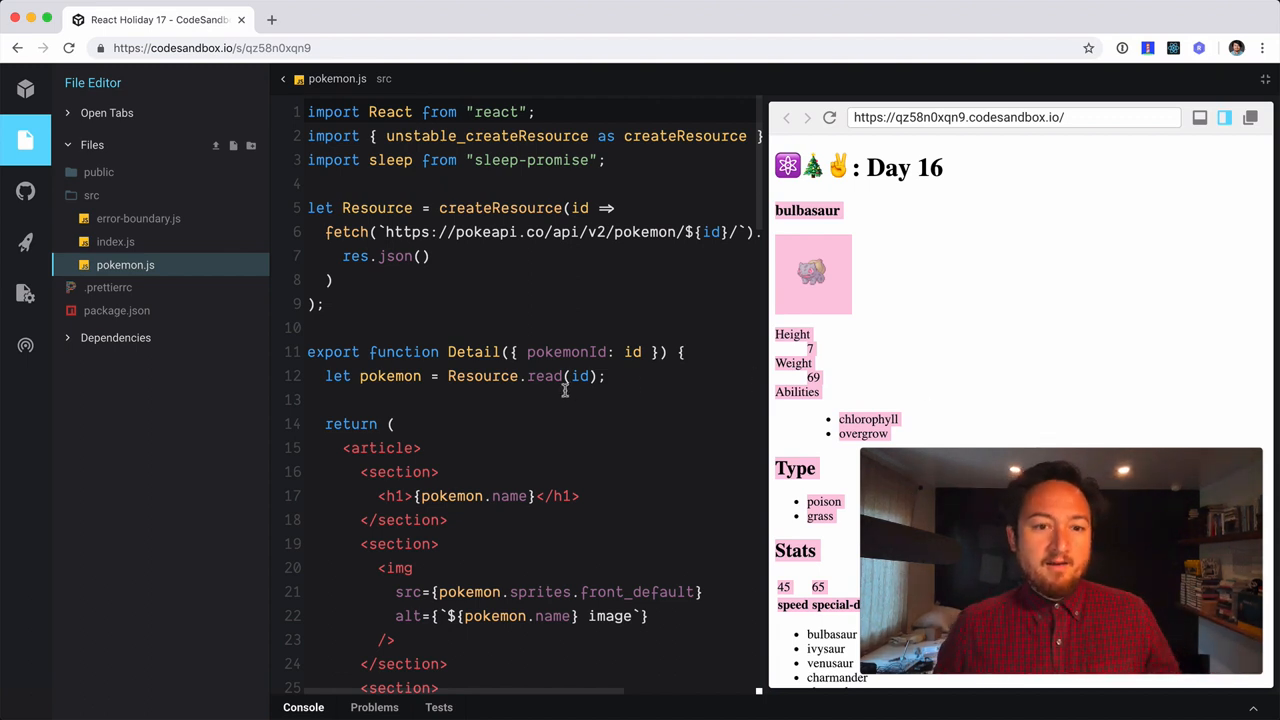
scroll("down", 3)
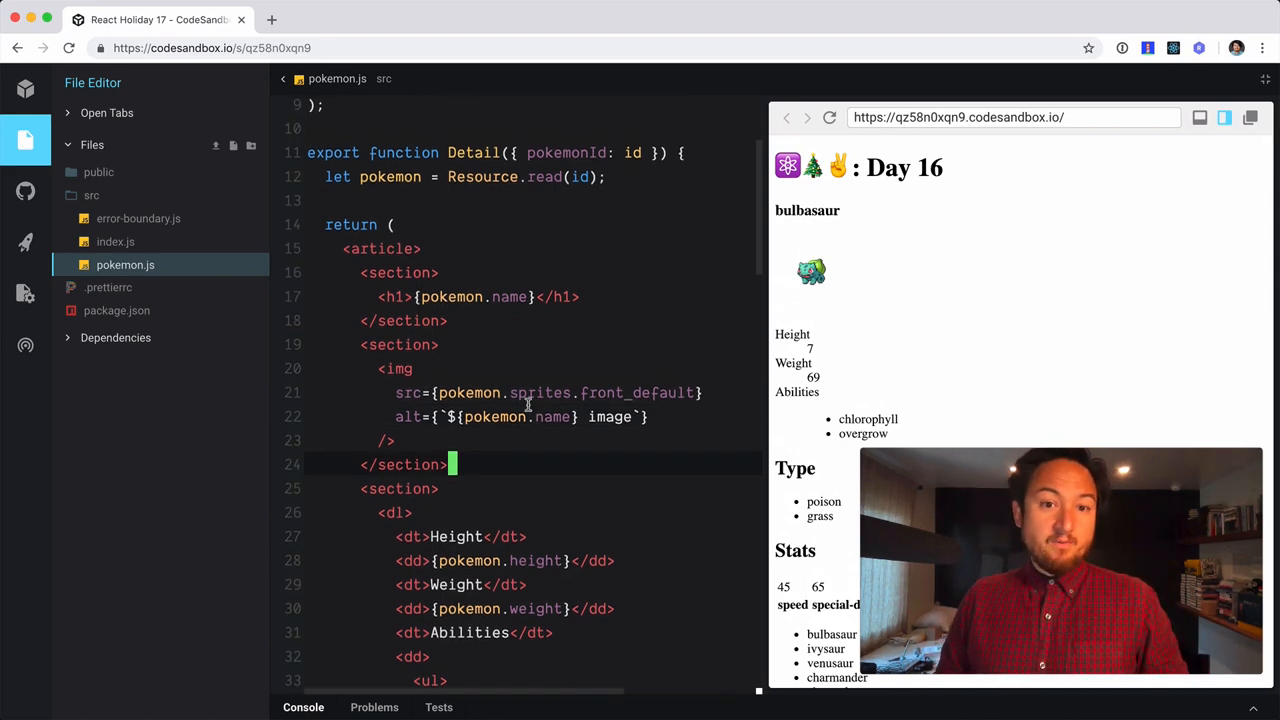
scroll("down", 3)
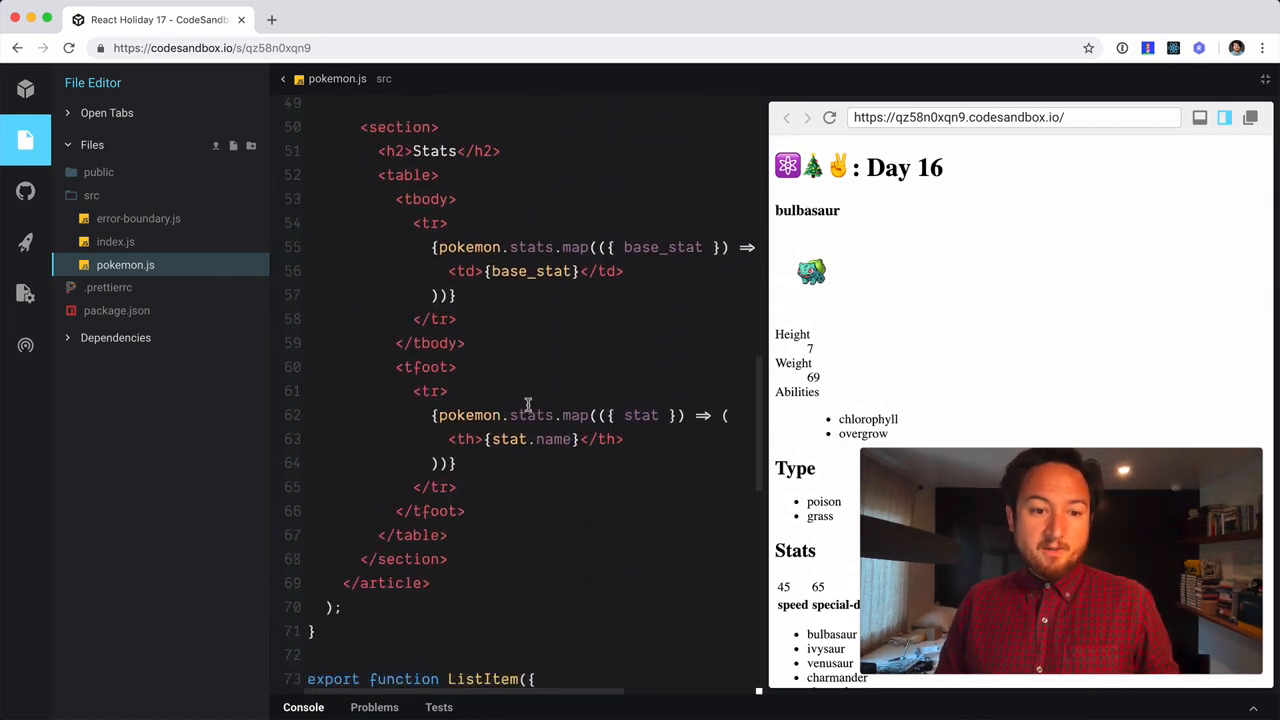
scroll("down", 3)
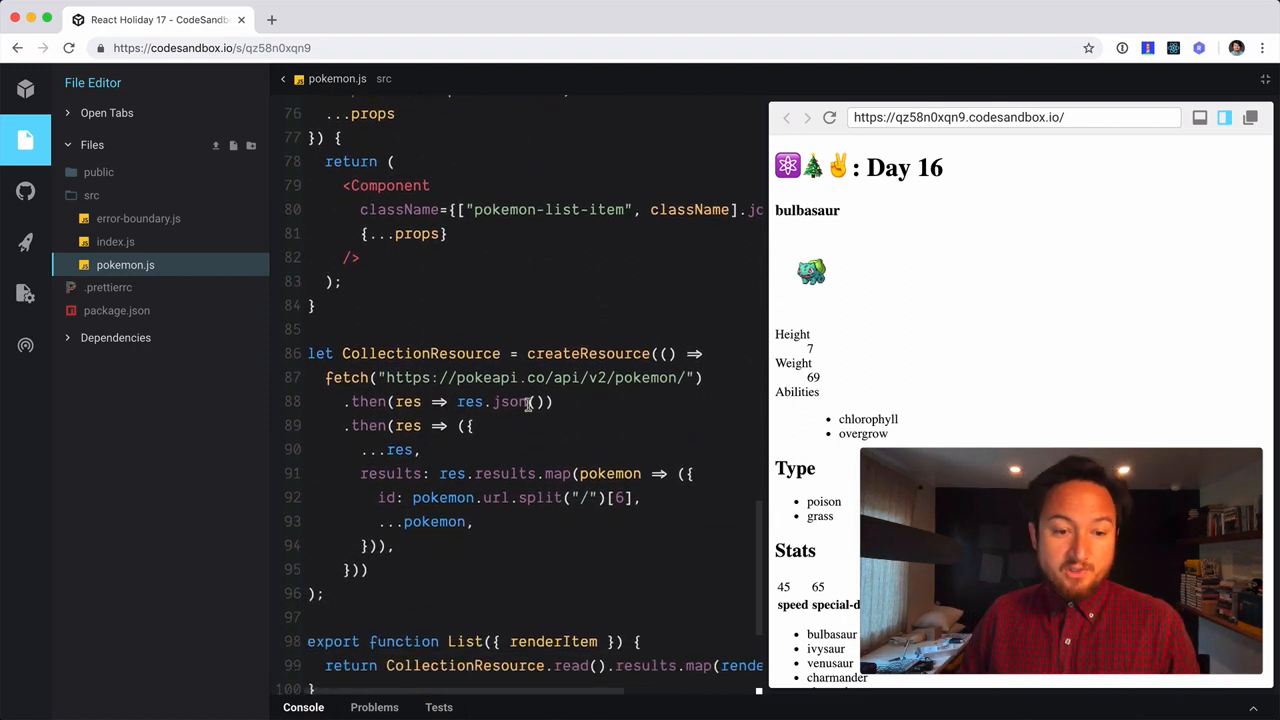
scroll("down", 3)
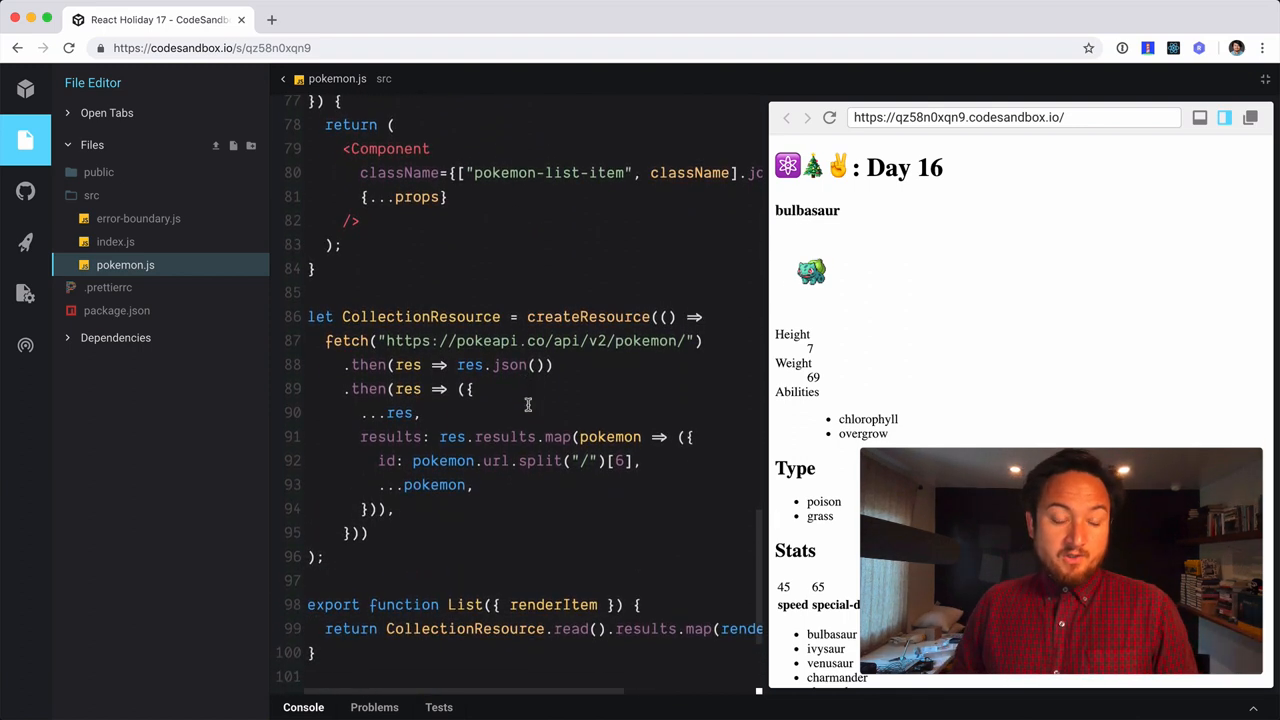
Scroll down to the ListError and ListFallback components at the bottom of pokemon.js
scroll("down", 3)
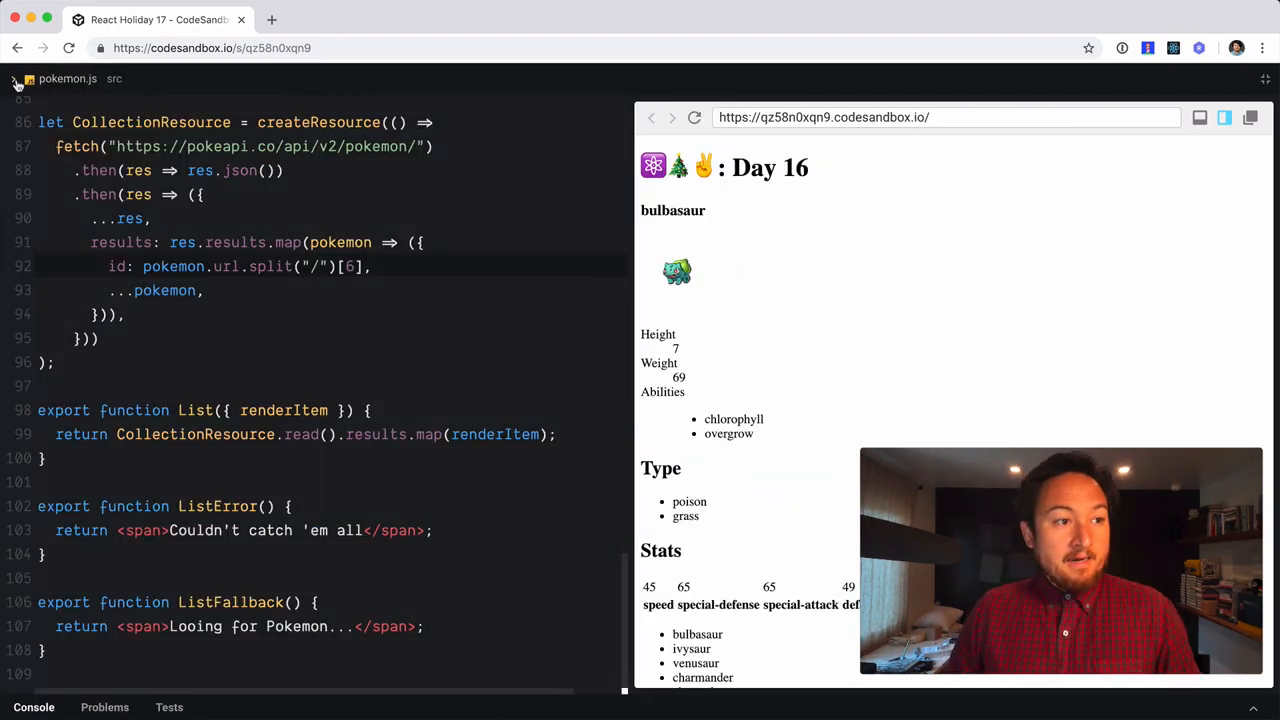
Return to index.js and view venusaur then charmander from the preview's Pokémon list
left_click(16, 82)
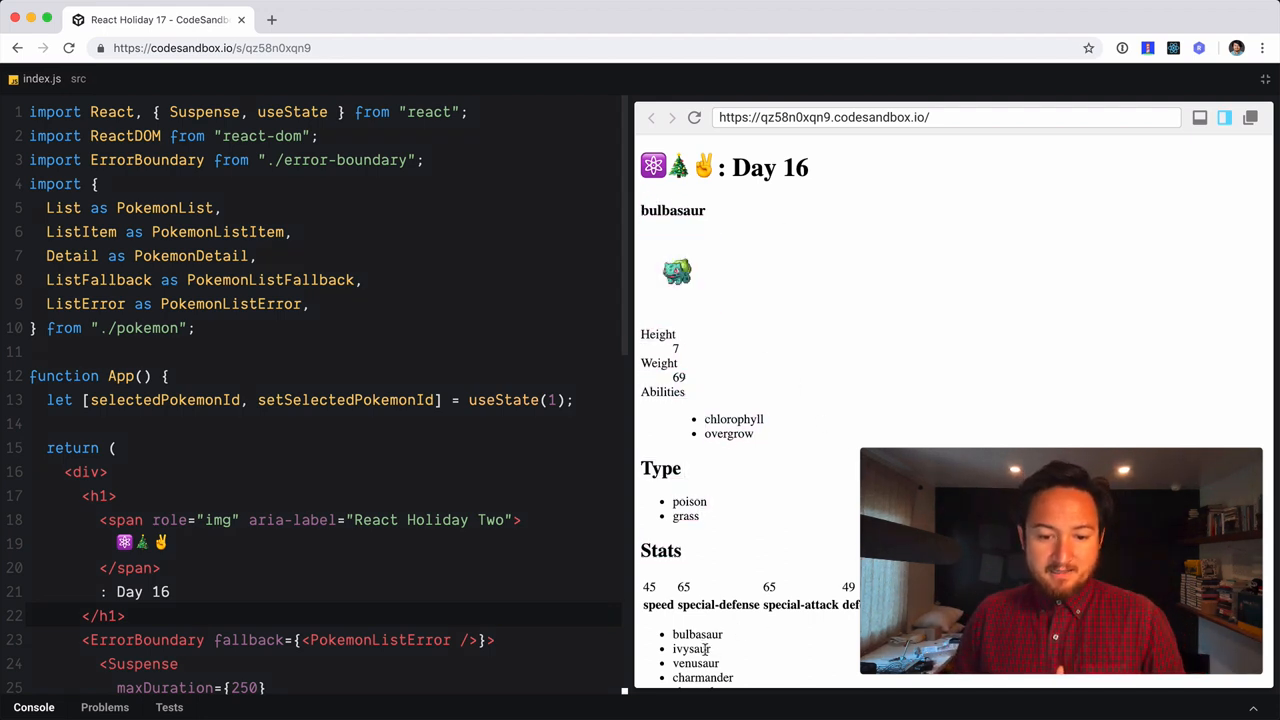
left_click(692, 648)
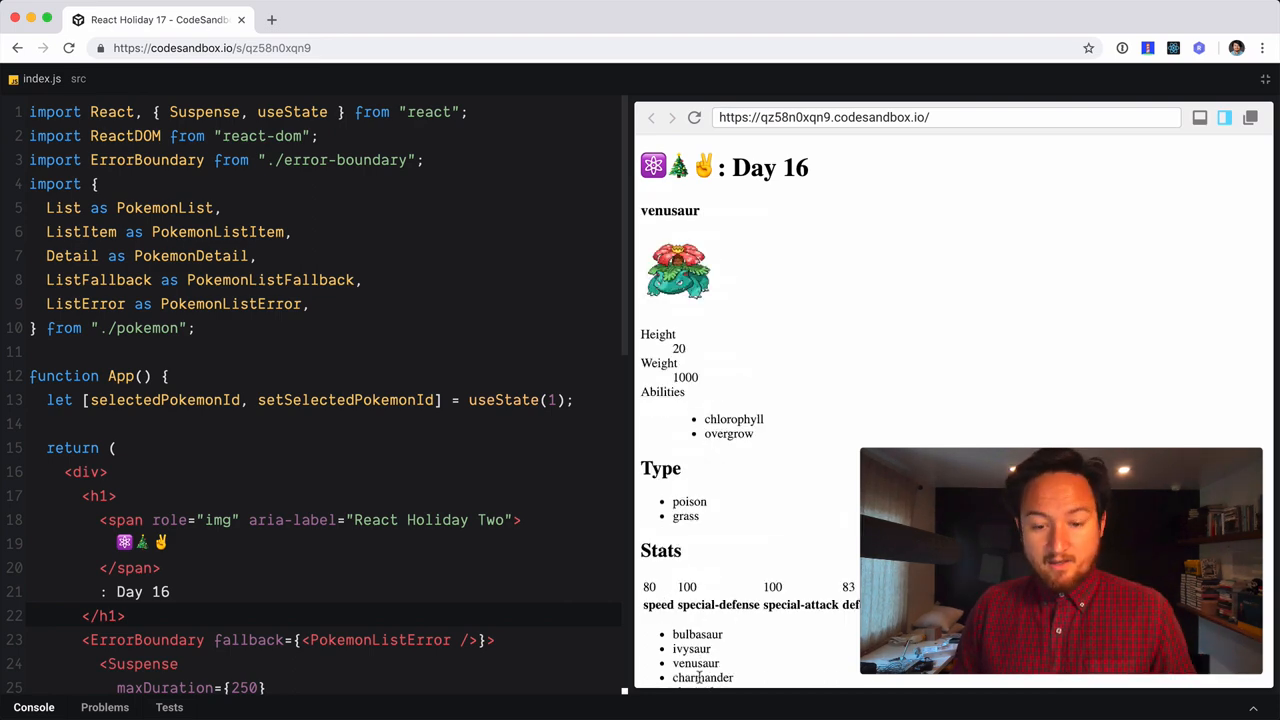
left_click(696, 634)
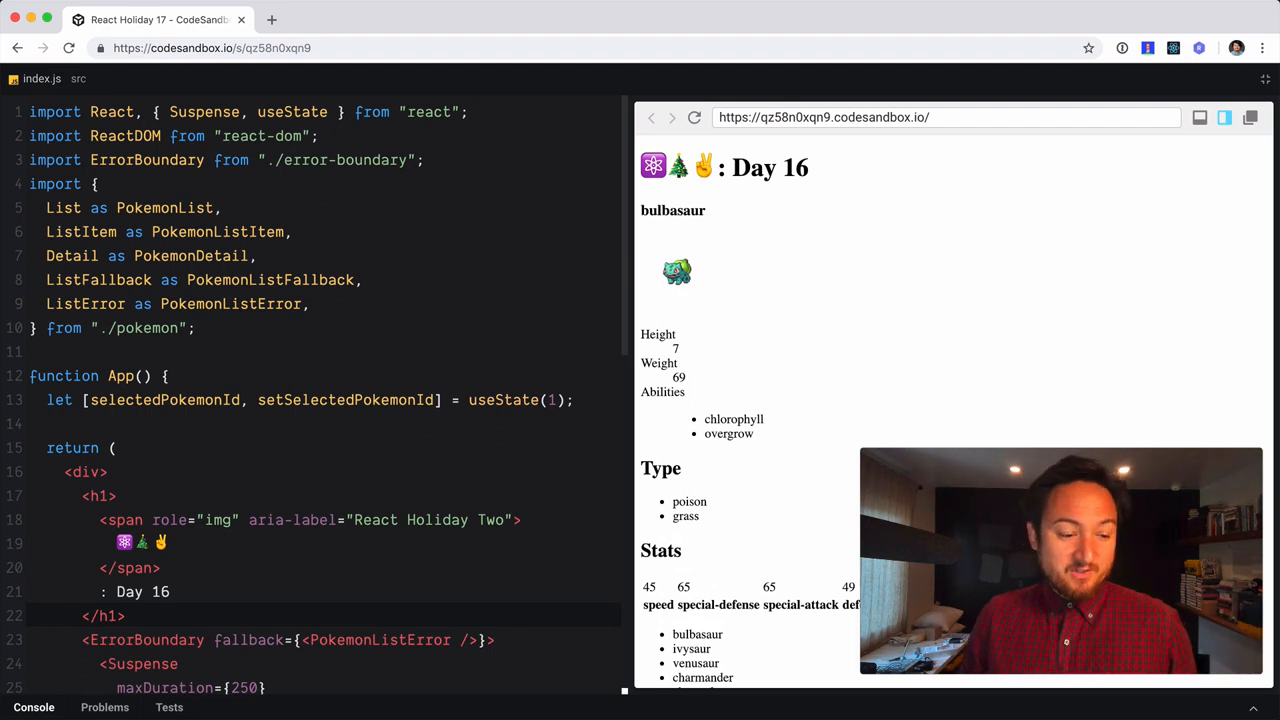
Add a '// if-else' comment and an if (someCondition) header above function App
scroll("down", 3)
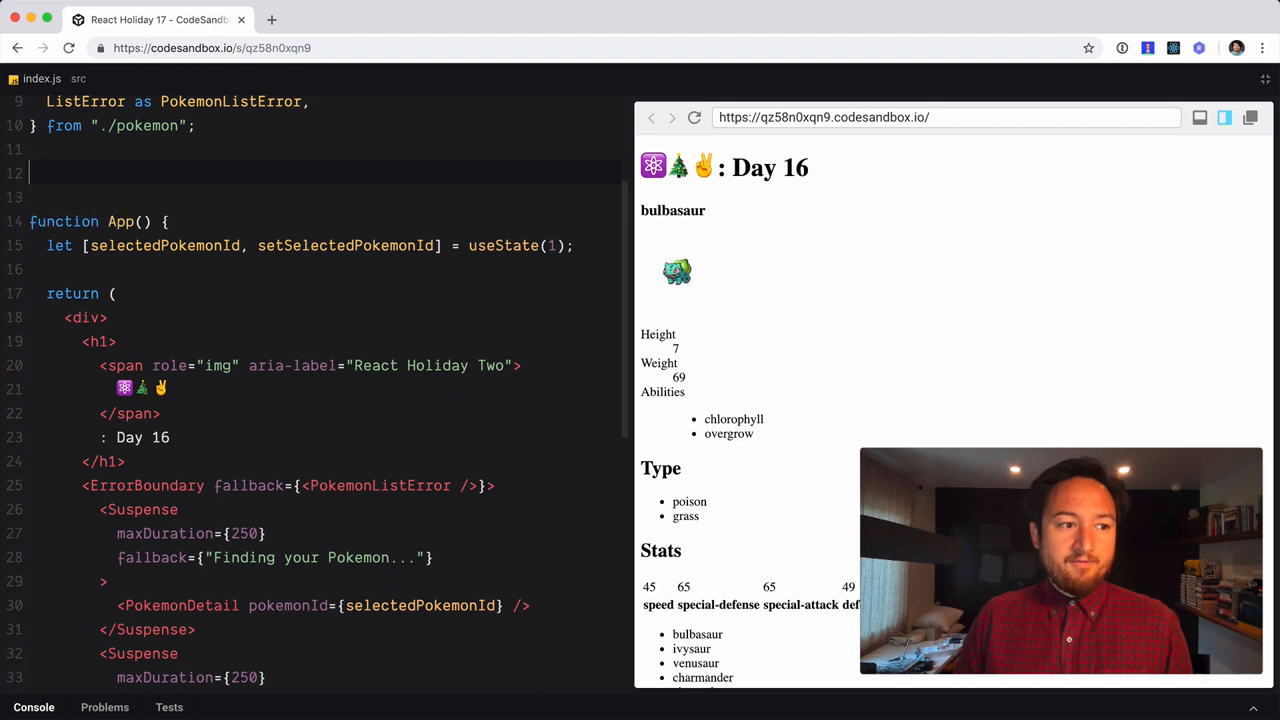
type("// if-")
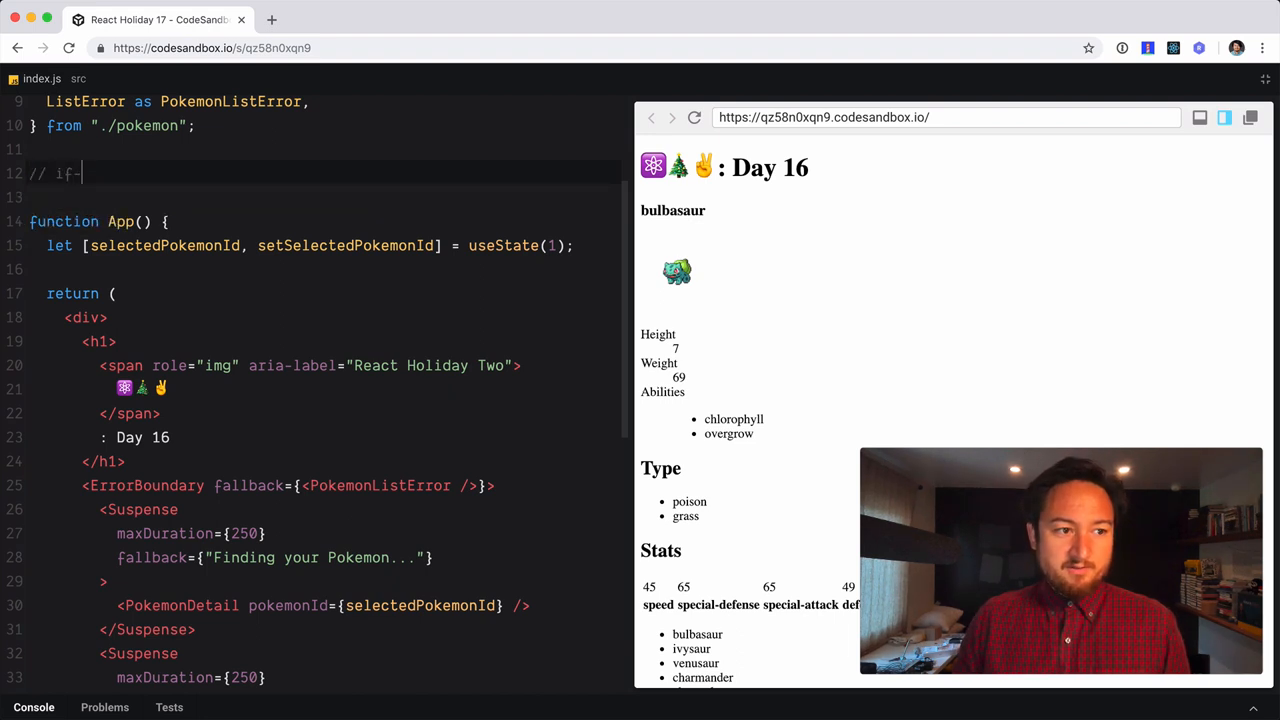
type("else")
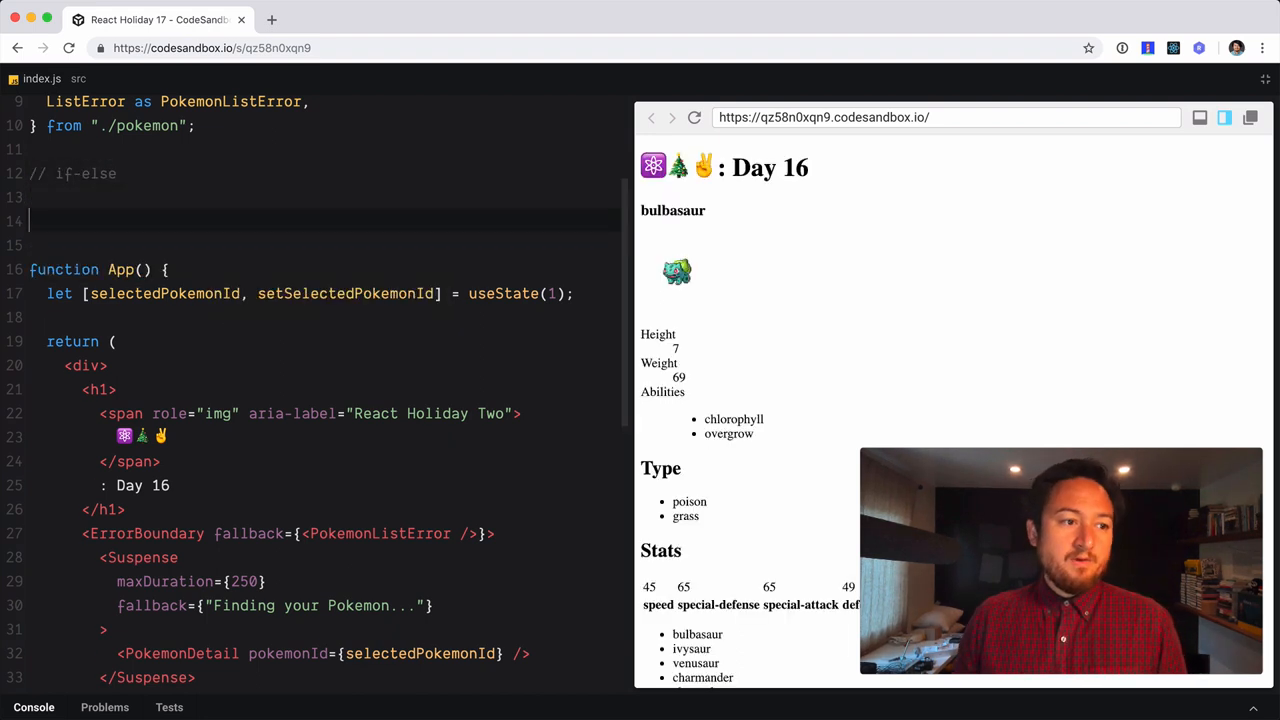
type("if (s)")
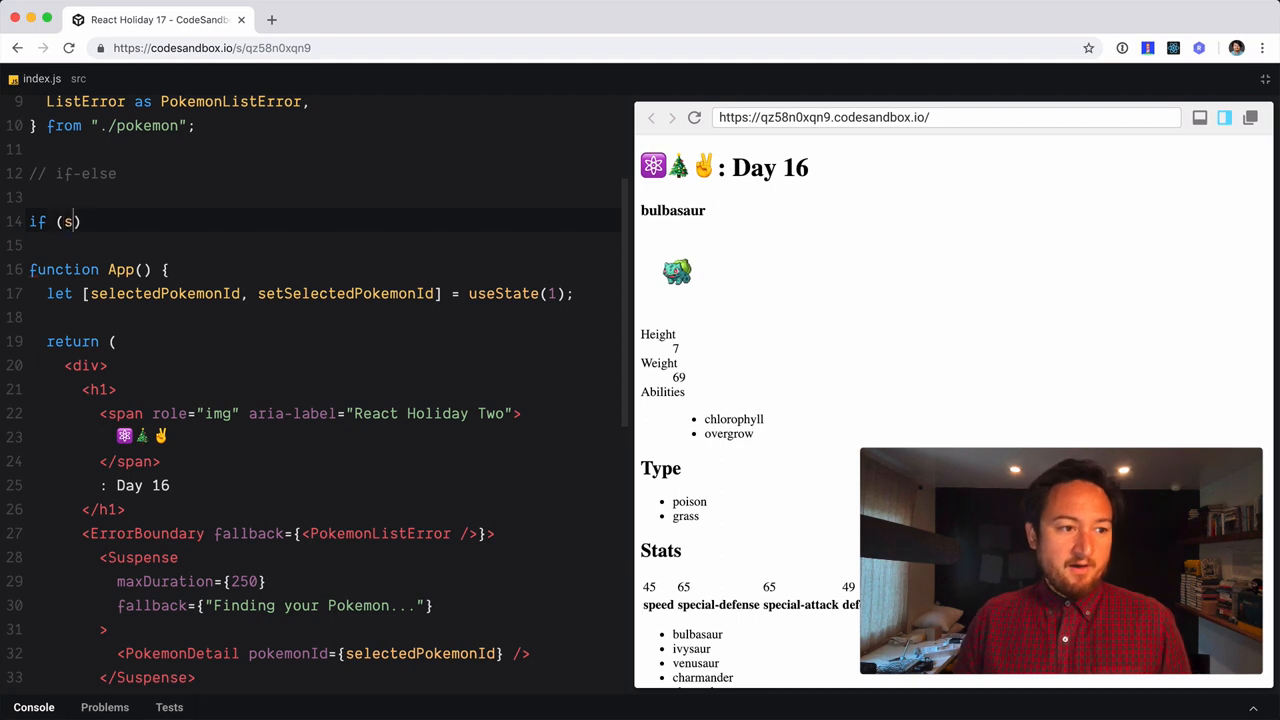
type("omeCondition")
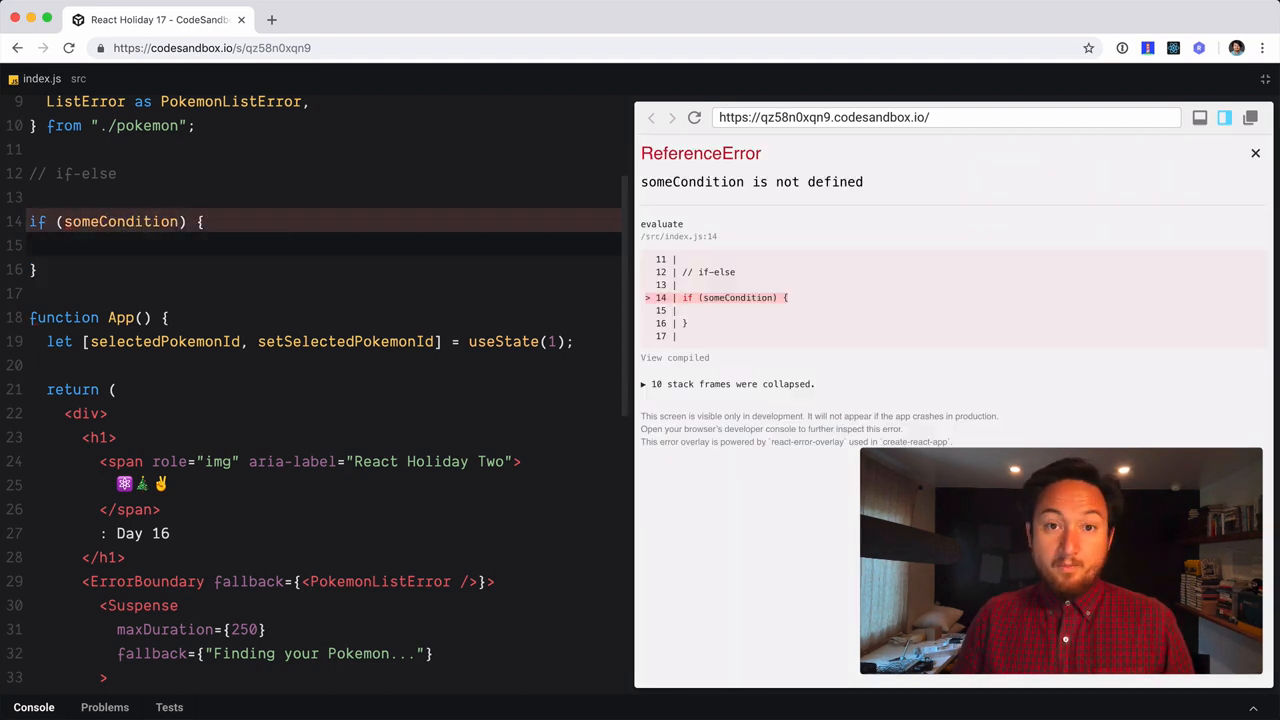
Fill the branches: doSomething // when truthy, else doSomethingElse // when false
type("doSo")
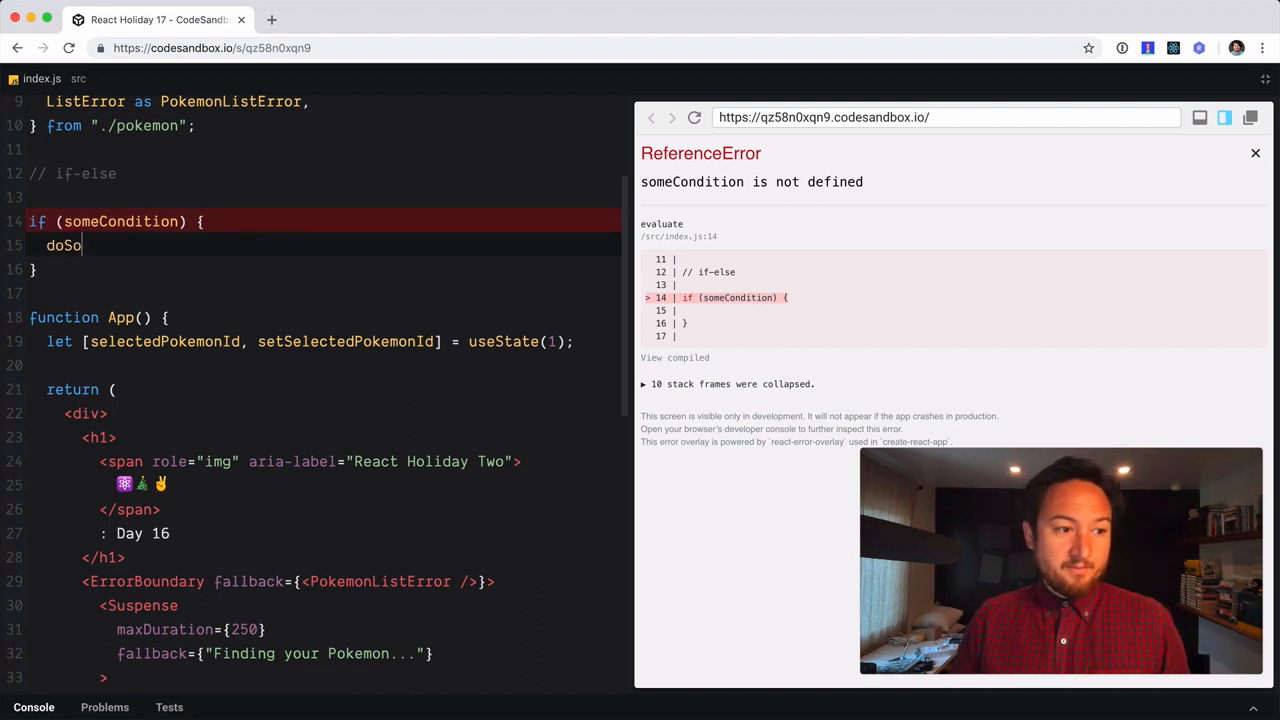
type("mething //")
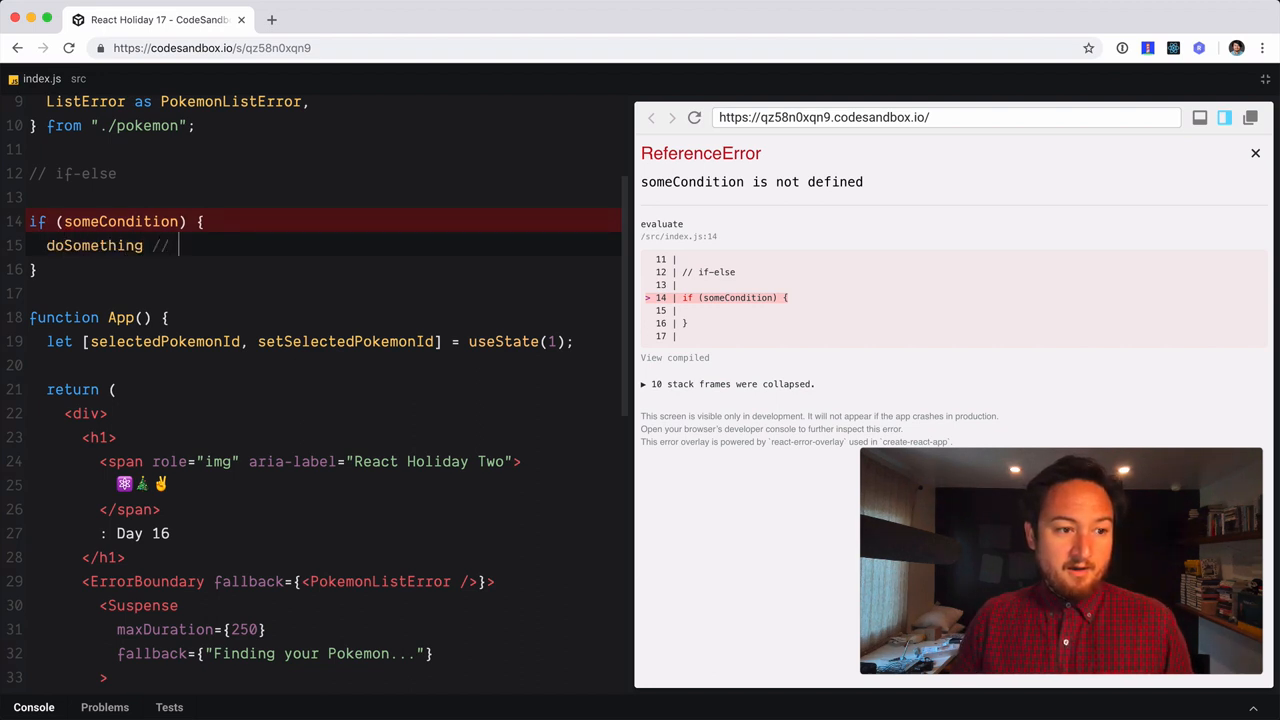
type("when truthy")
left_click(324, 268)
type(" else")
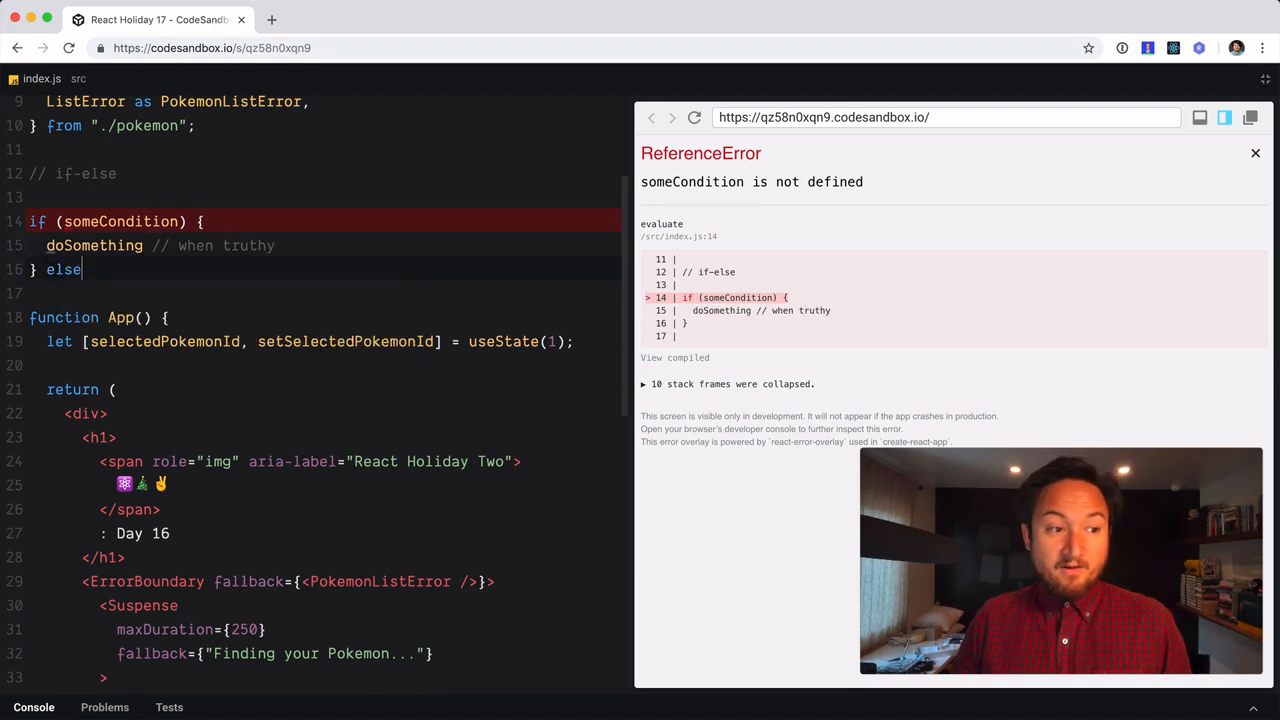
type("{")
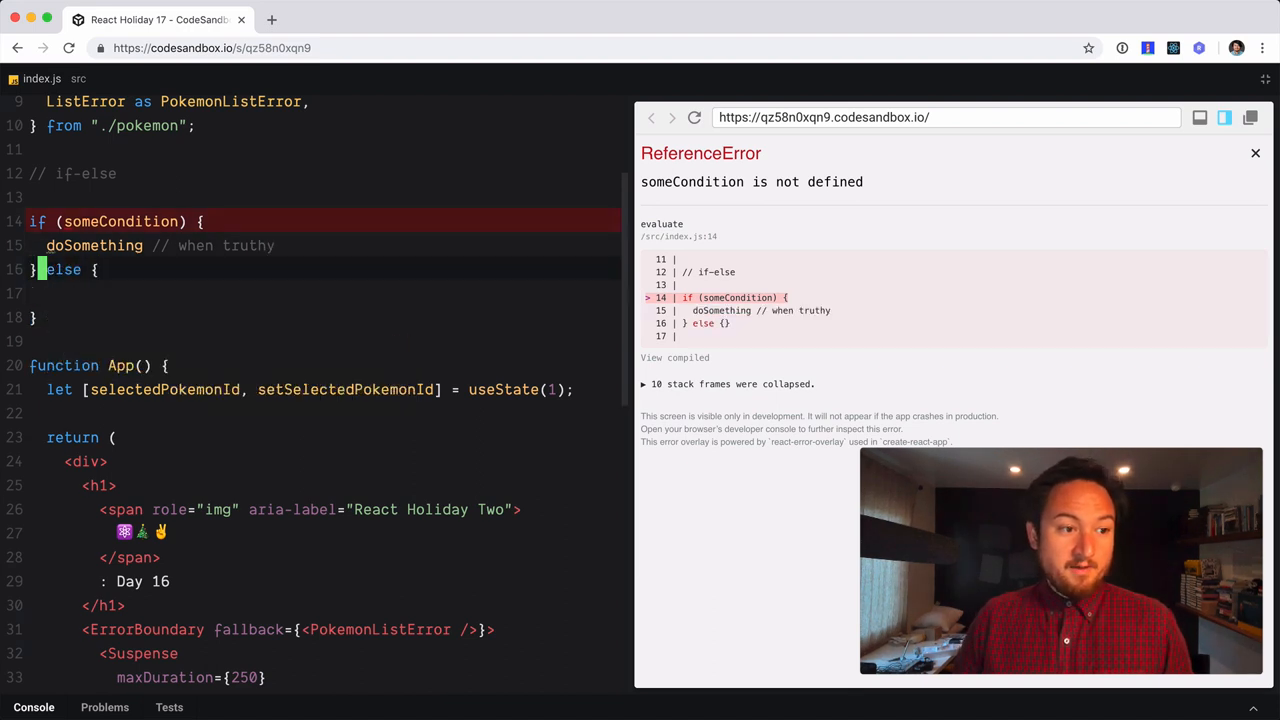
type("doSomething // when truthy")
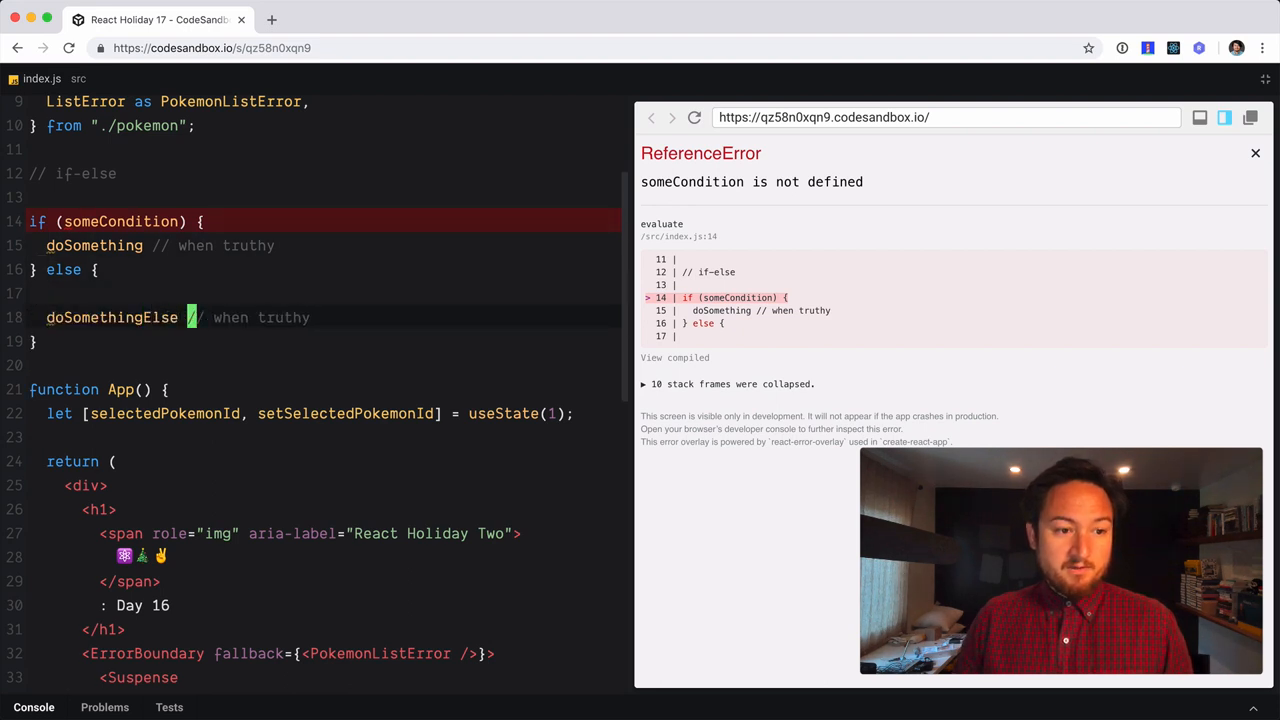
type("false")
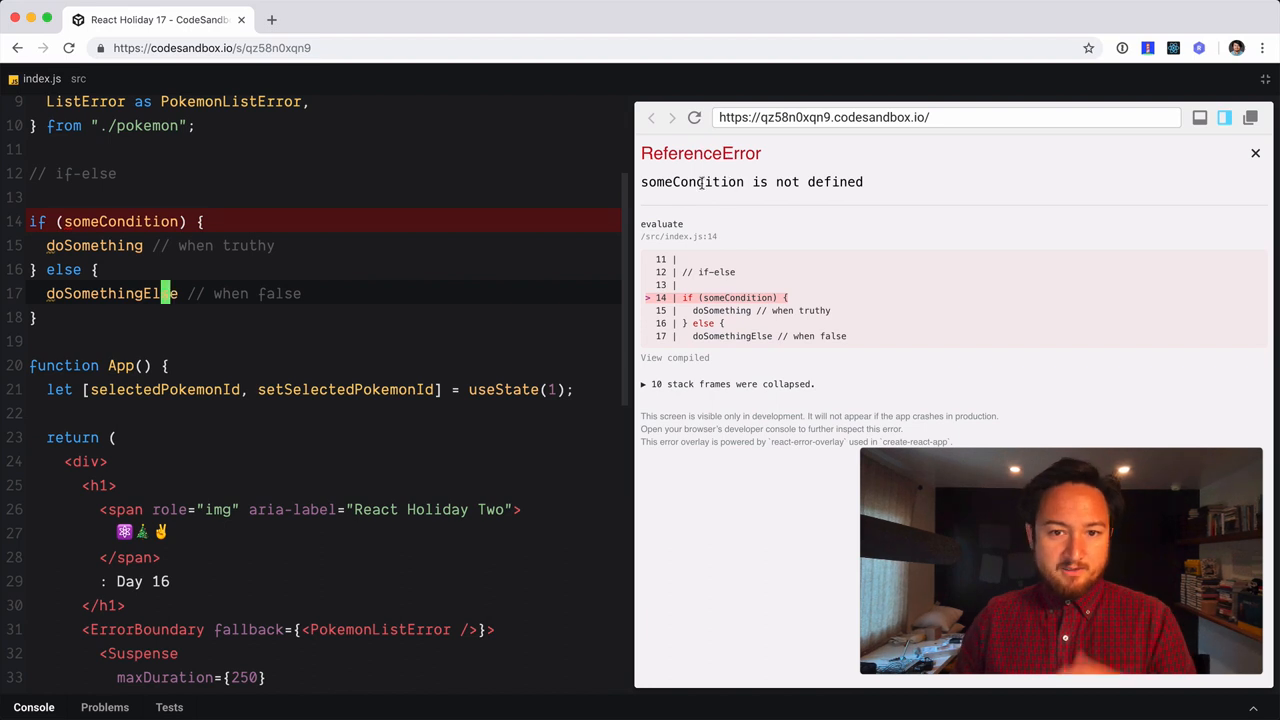
Try the condition as true, then reduce the if header to a bare someCondition for a ternary
type("w")
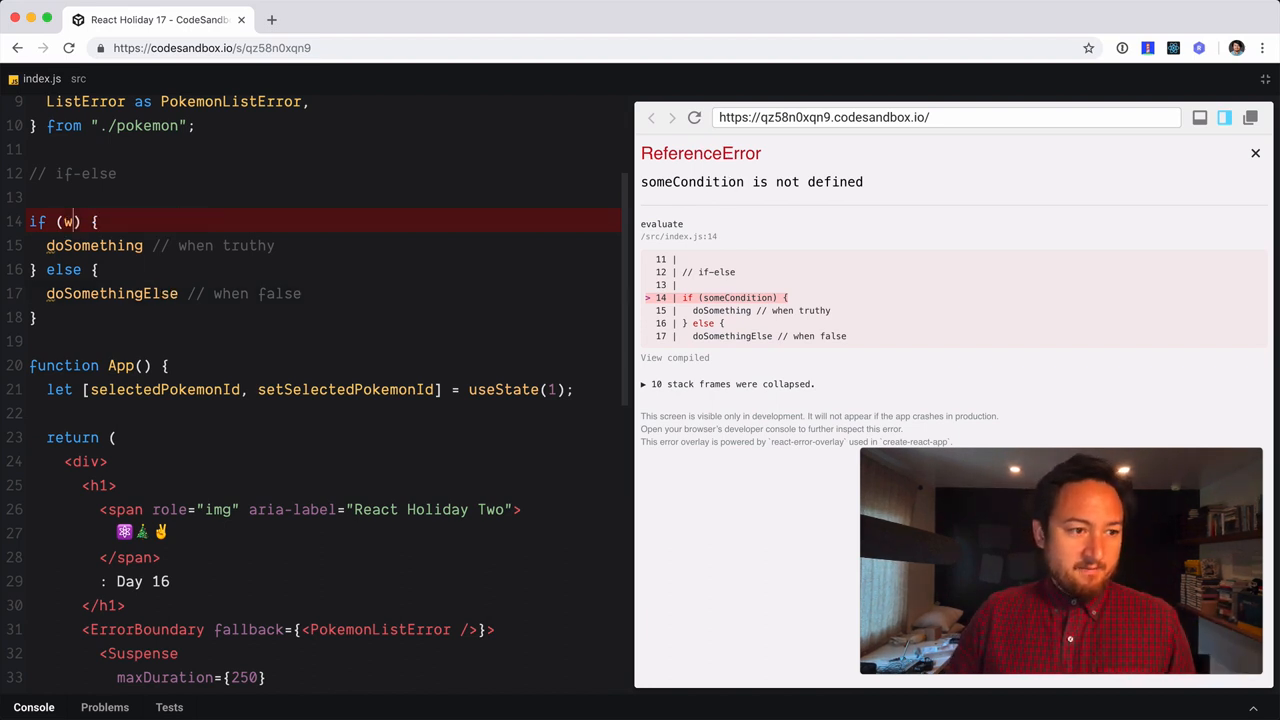
type("rue")
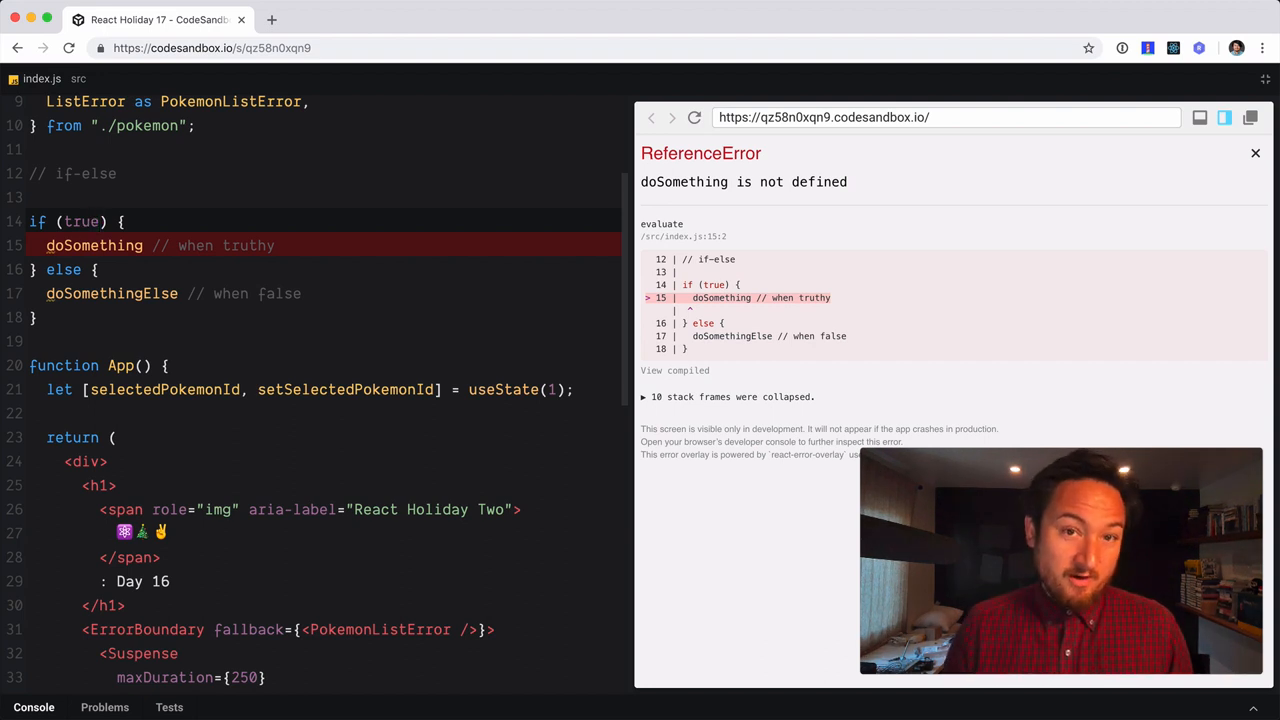
type("someCondition")
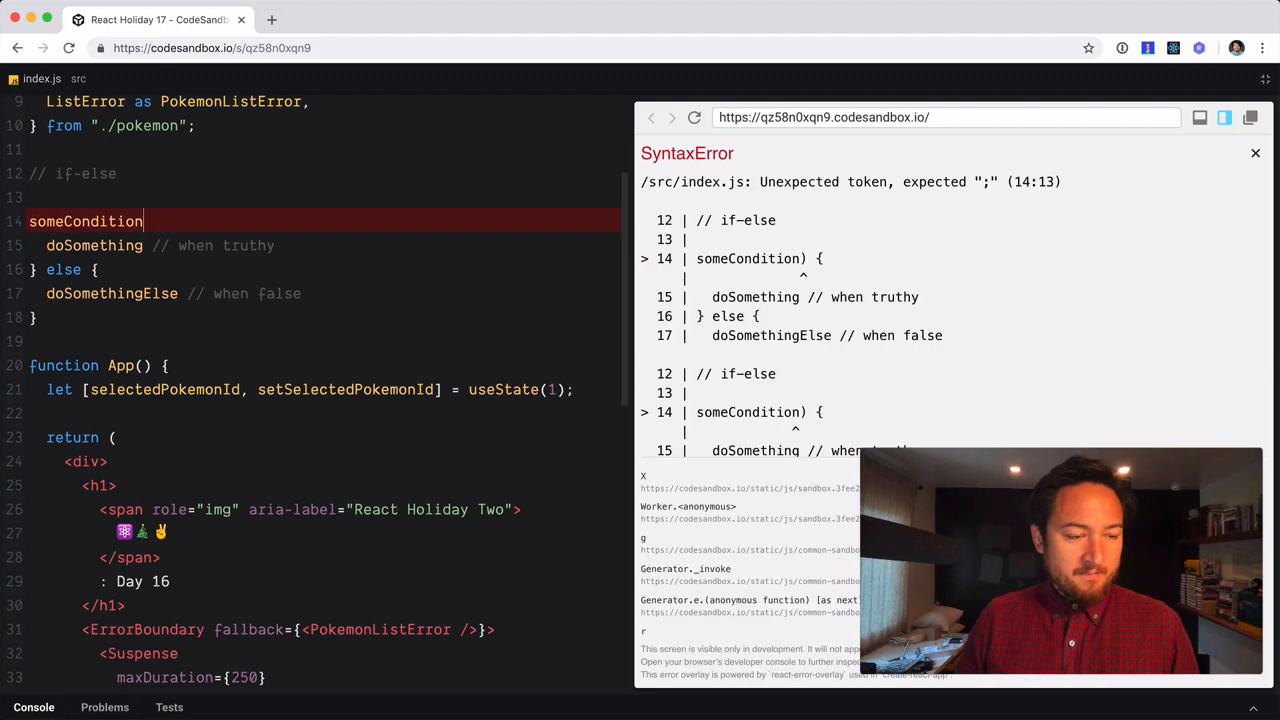
Write a partial ternary: let clapping ? true : false under the comment
type("? true : false")
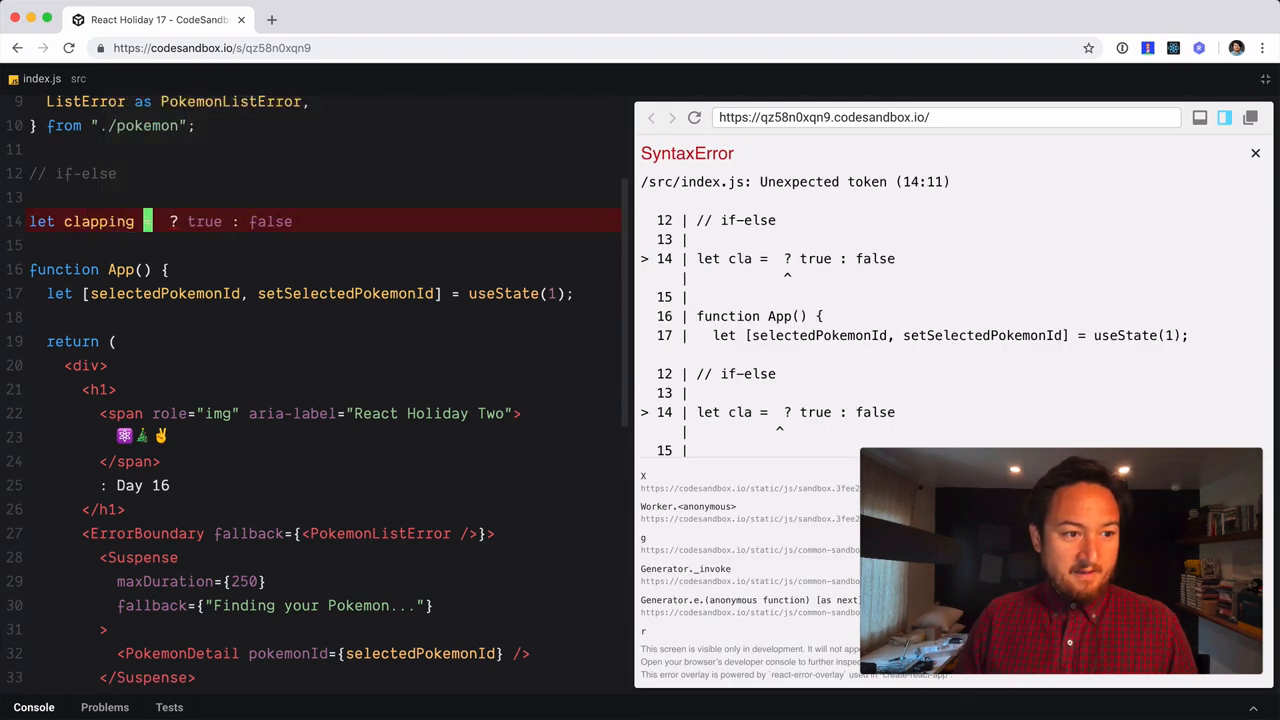
Use happyAndKnowsIt as the condition, review the branches, then delete the clapping line
type("happyAndKnowsIt")
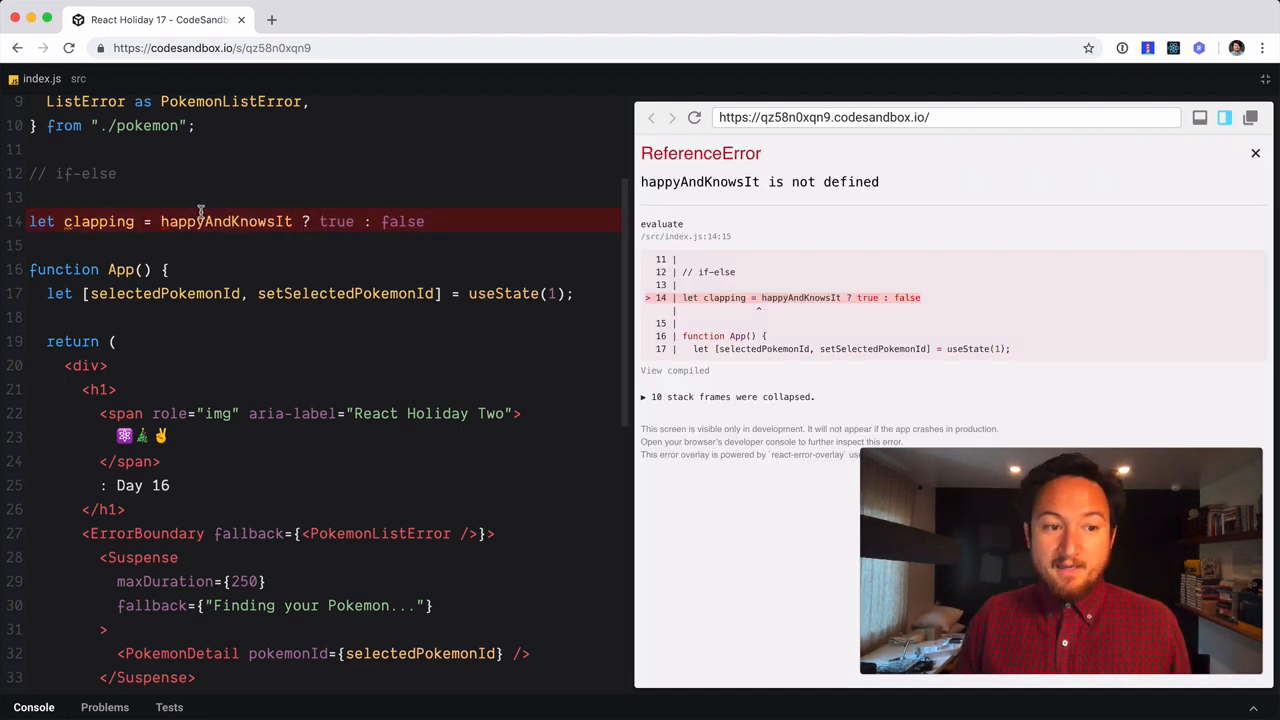
double_click(226, 220)
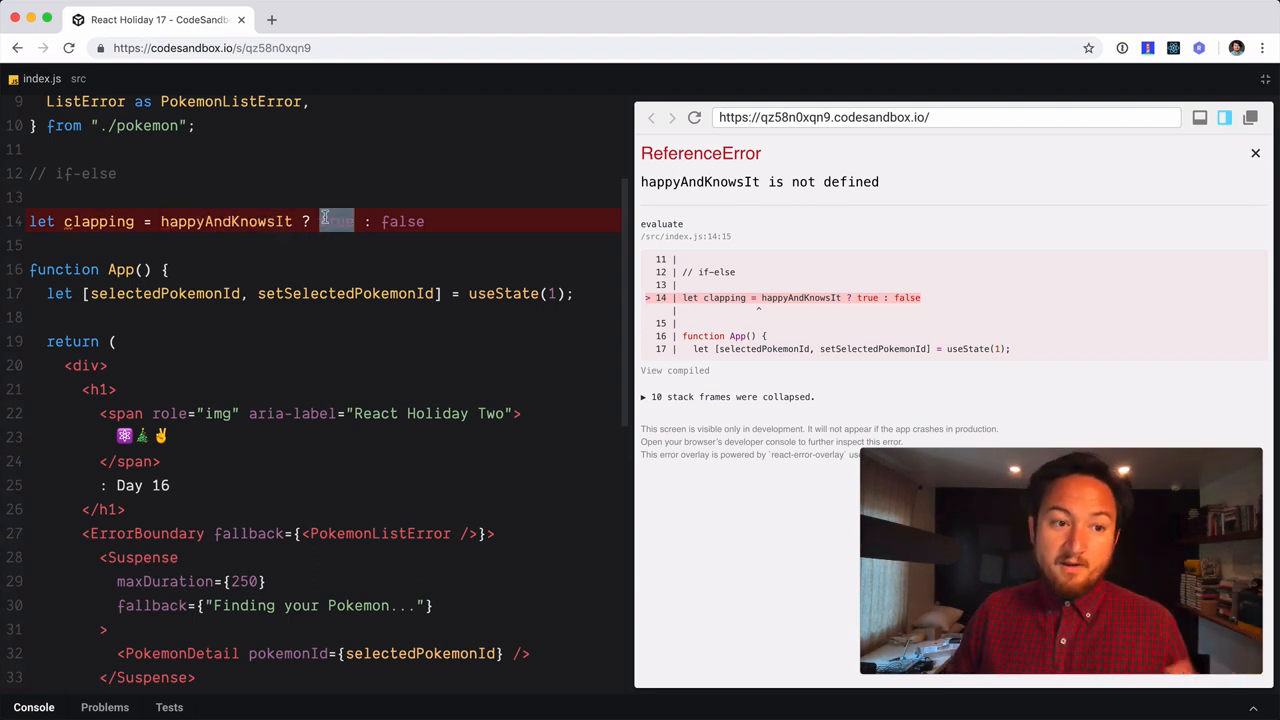
mouse_move(148, 228)
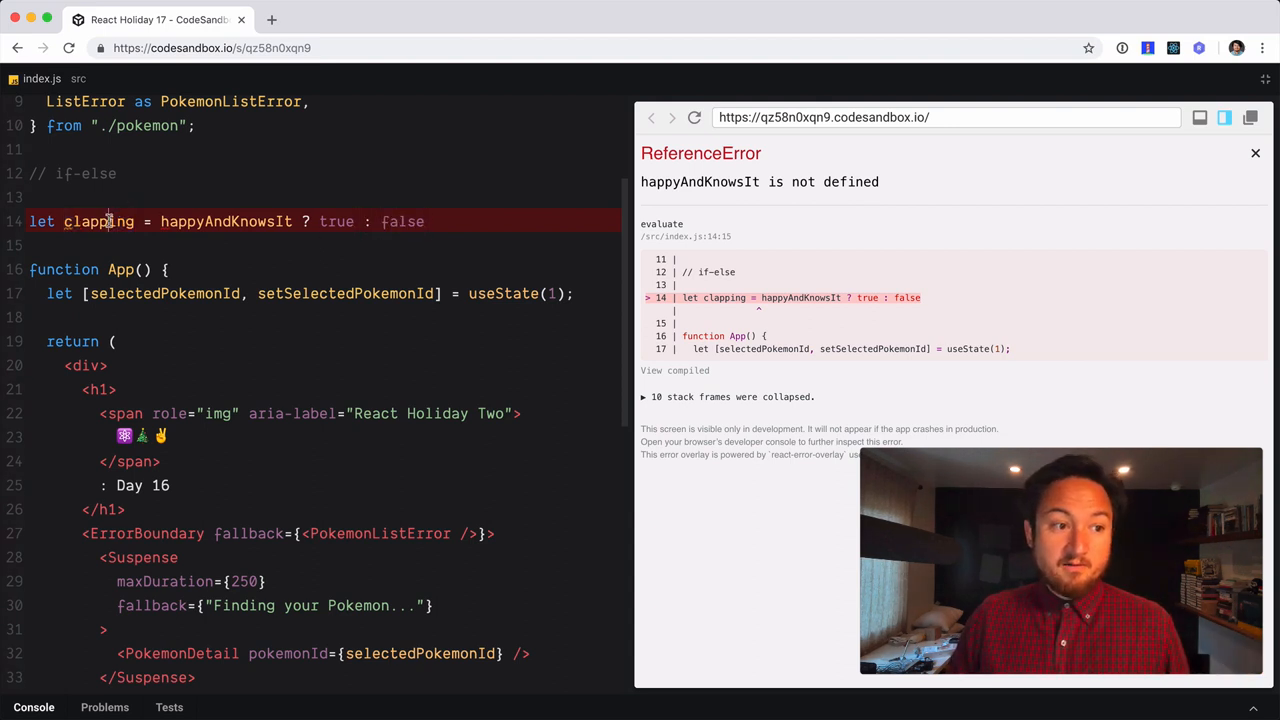
double_click(96, 220)
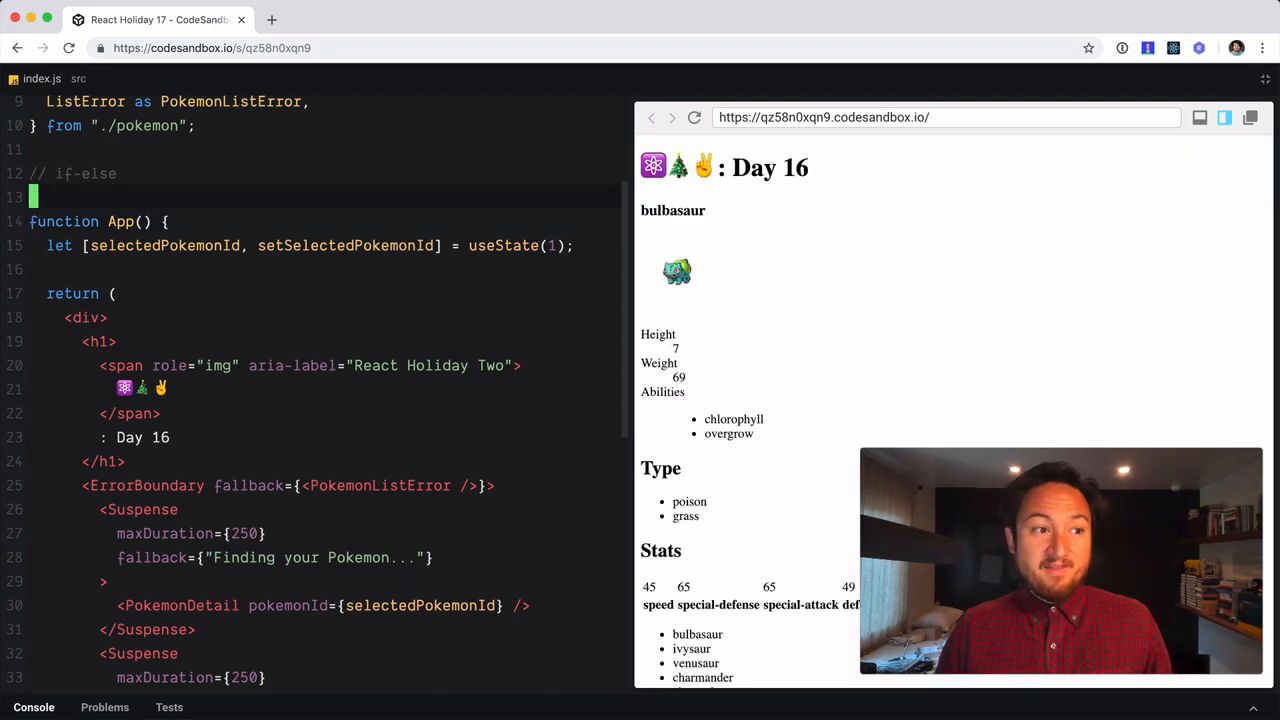
Delete the leftover // if-else comment and add empty braces inside ErrorBoundary before the first Suspense
double_click(72, 172)
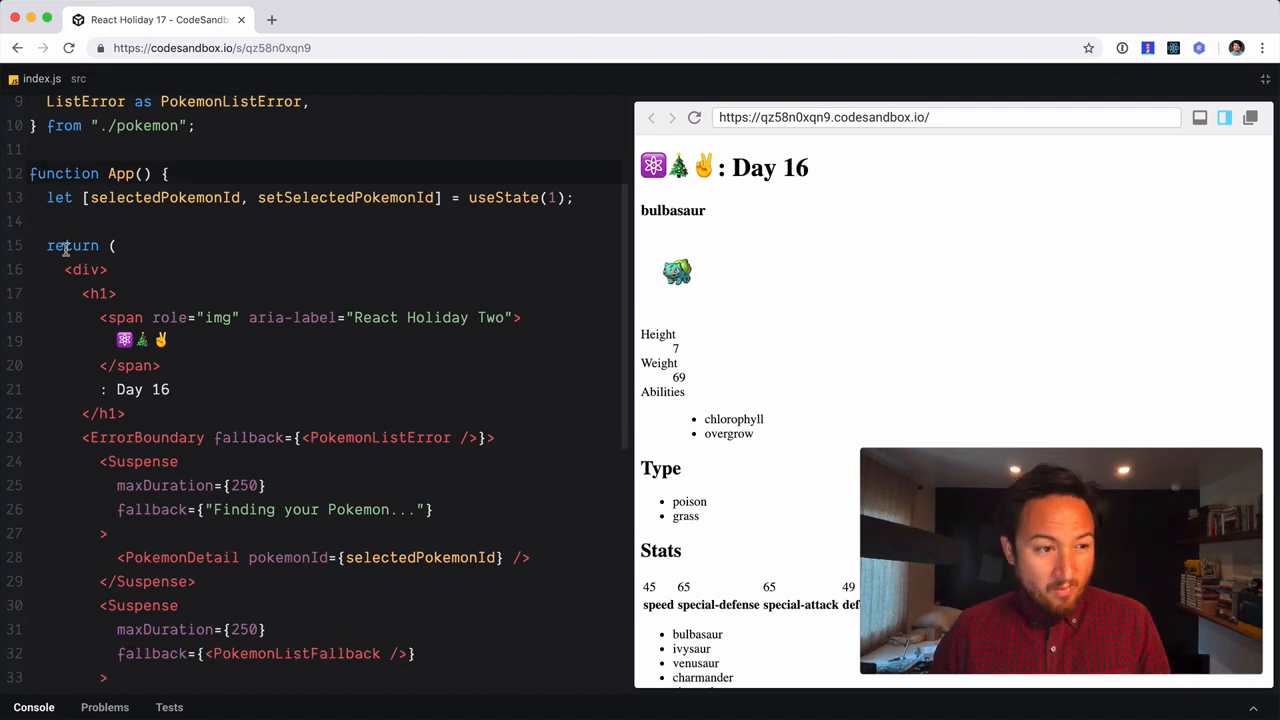
double_click(72, 244)
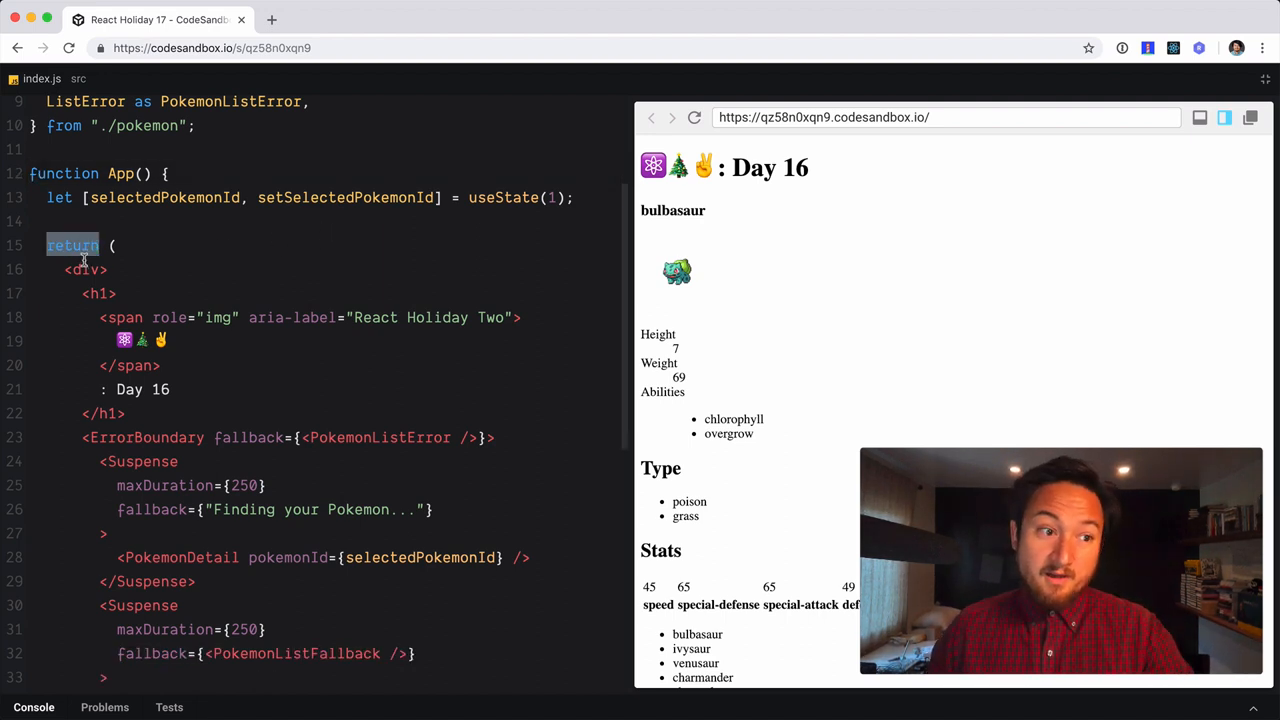
left_click(84, 268)
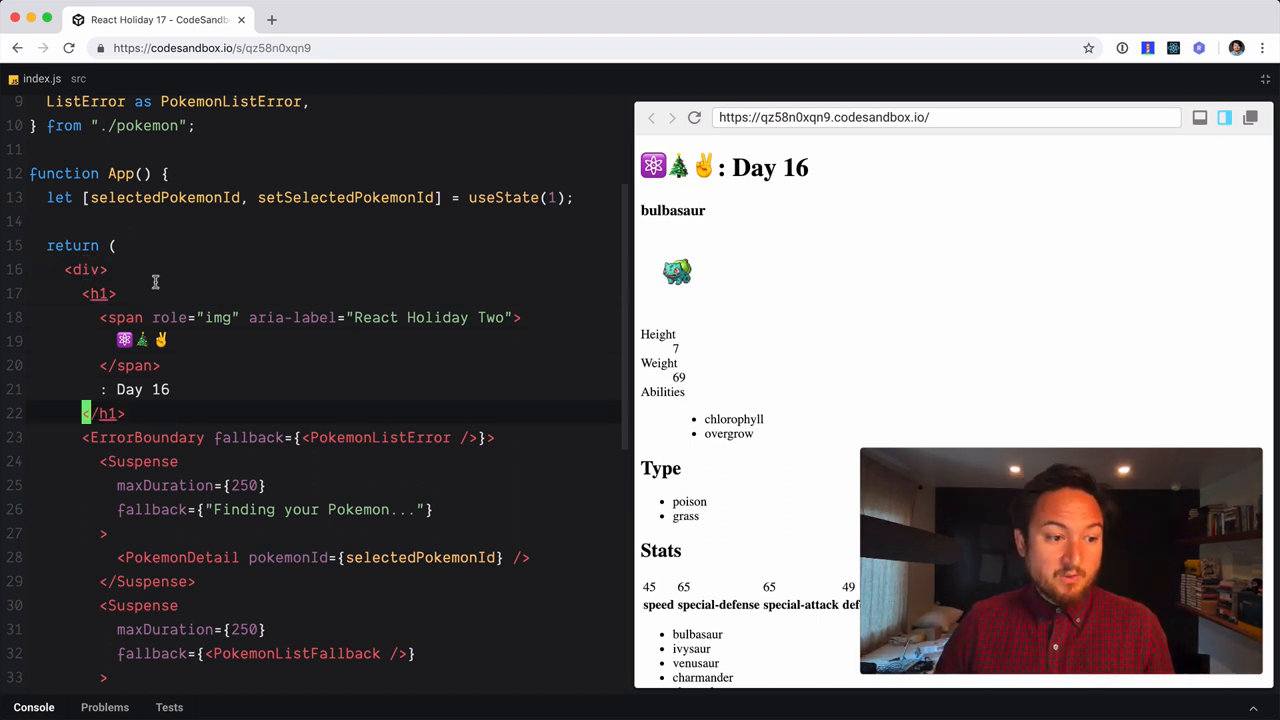
scroll("down", 3)
type("{}")
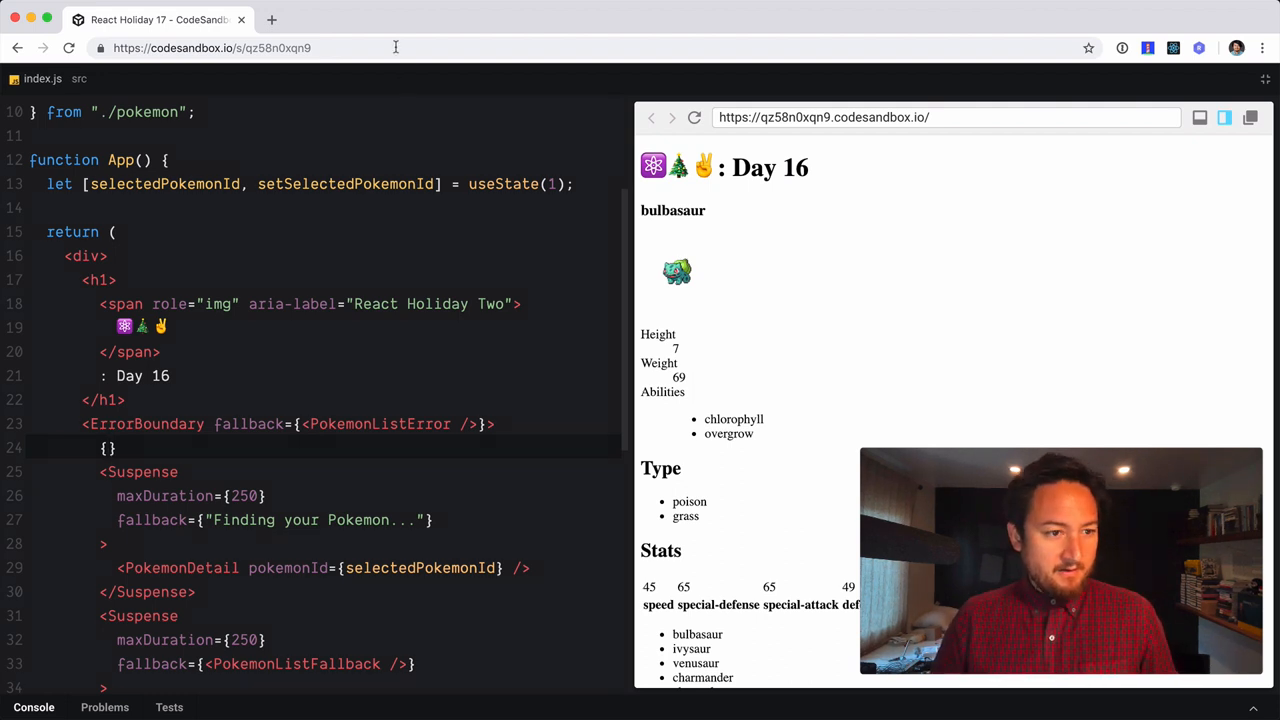
Write selectedPokemonId ? inside the braces to start the ternary
double_click(164, 184)
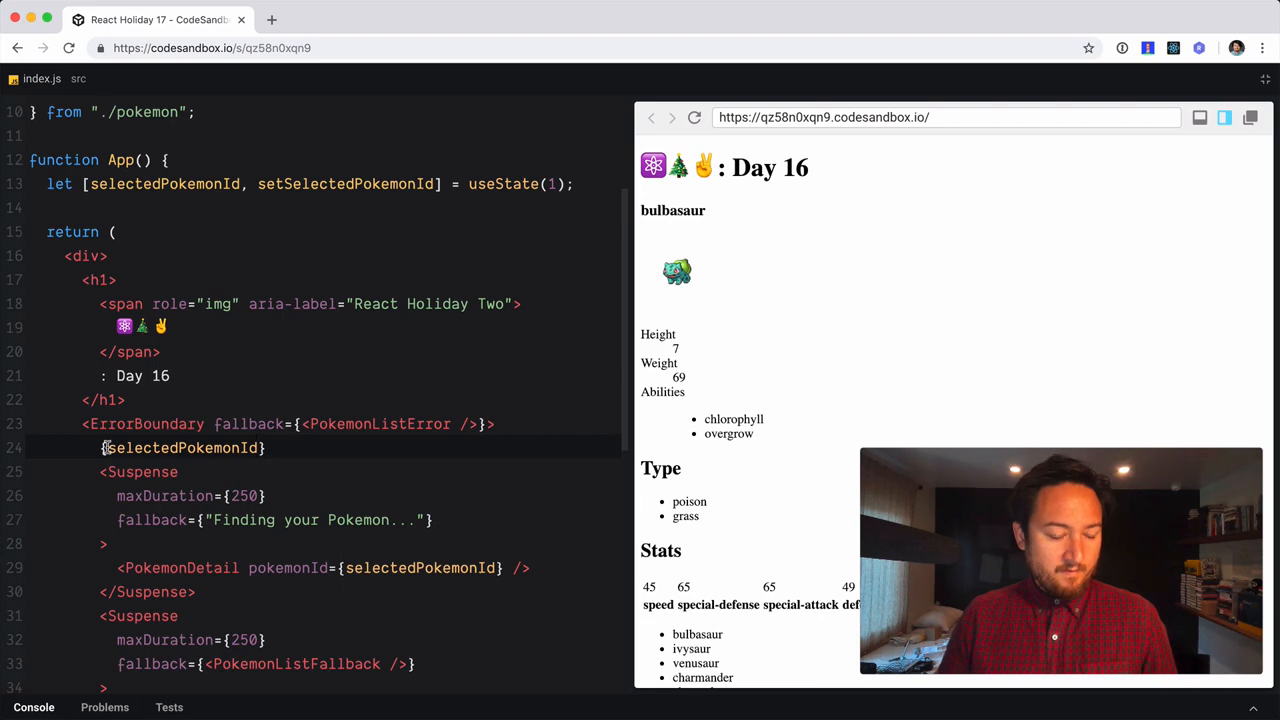
type("?")
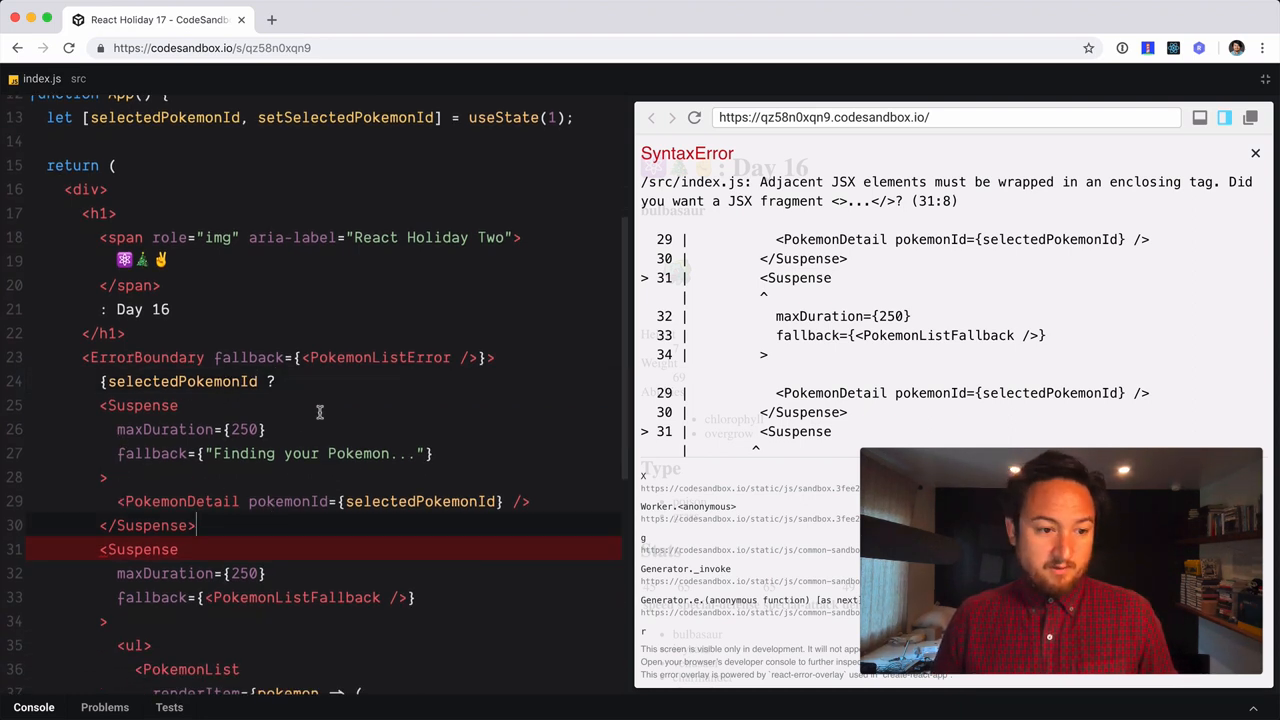
Parenthesize the detail and list Suspense blocks as the ternary's two branches and fix the closing brace
type("()")
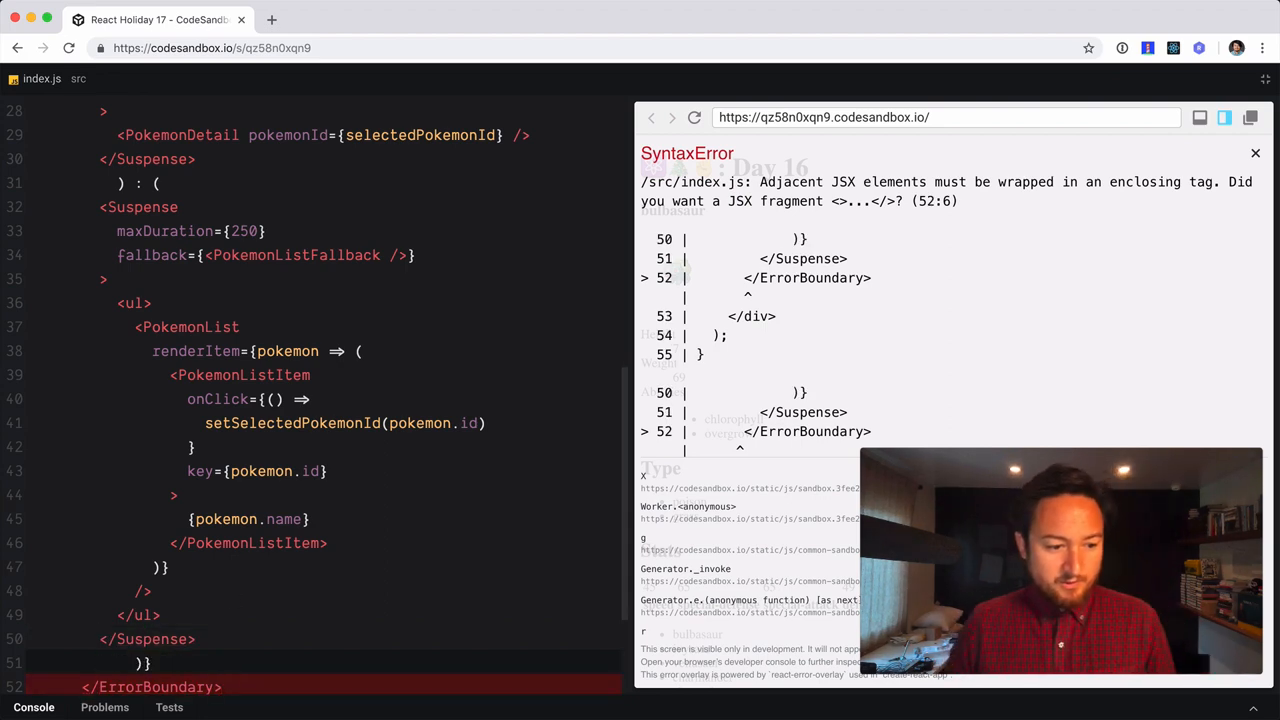
left_click(1256, 152)
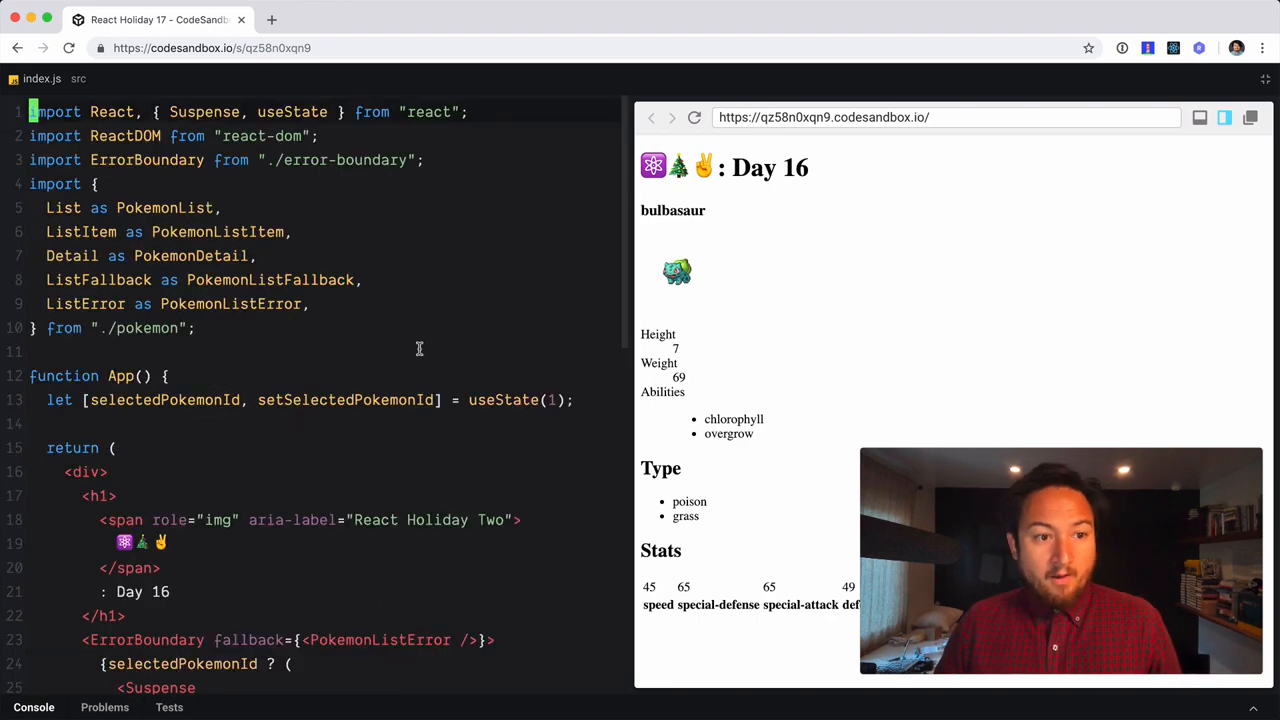
Try useState initial ids 1, 3 and 0, leaving it at 0, and reload the preview showing bulbasaur
scroll("down", 3)
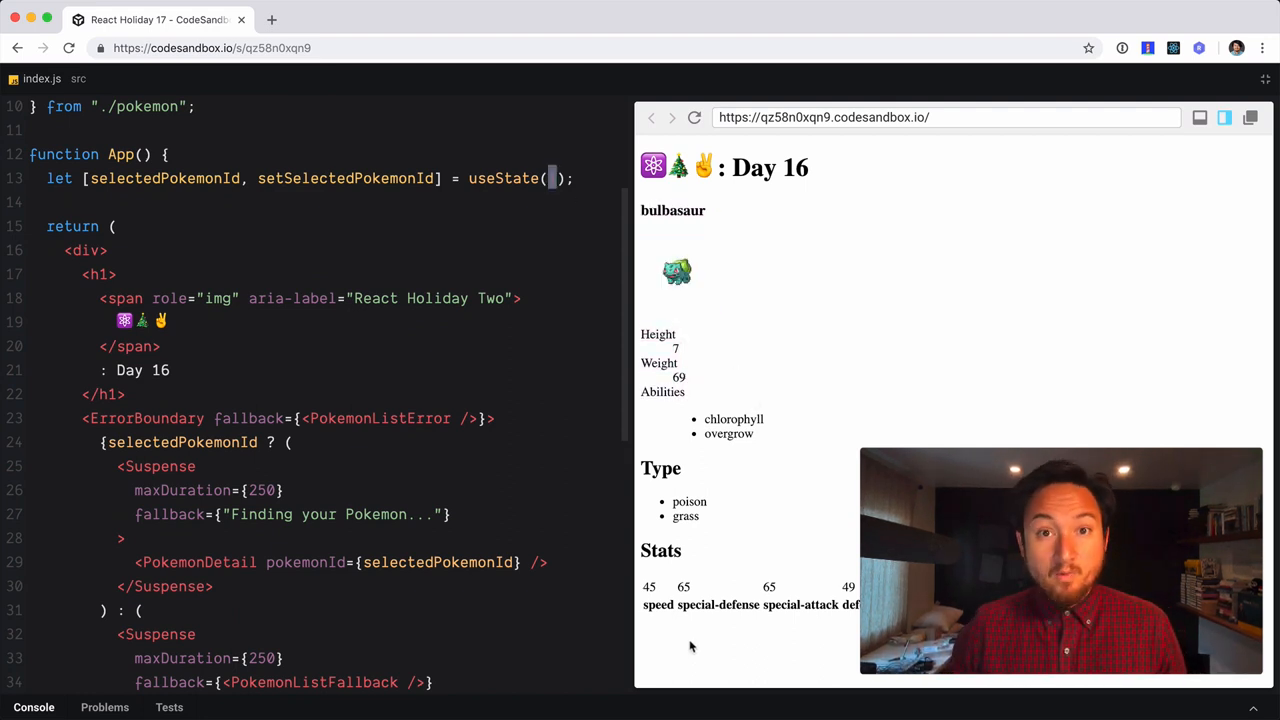
type("1")
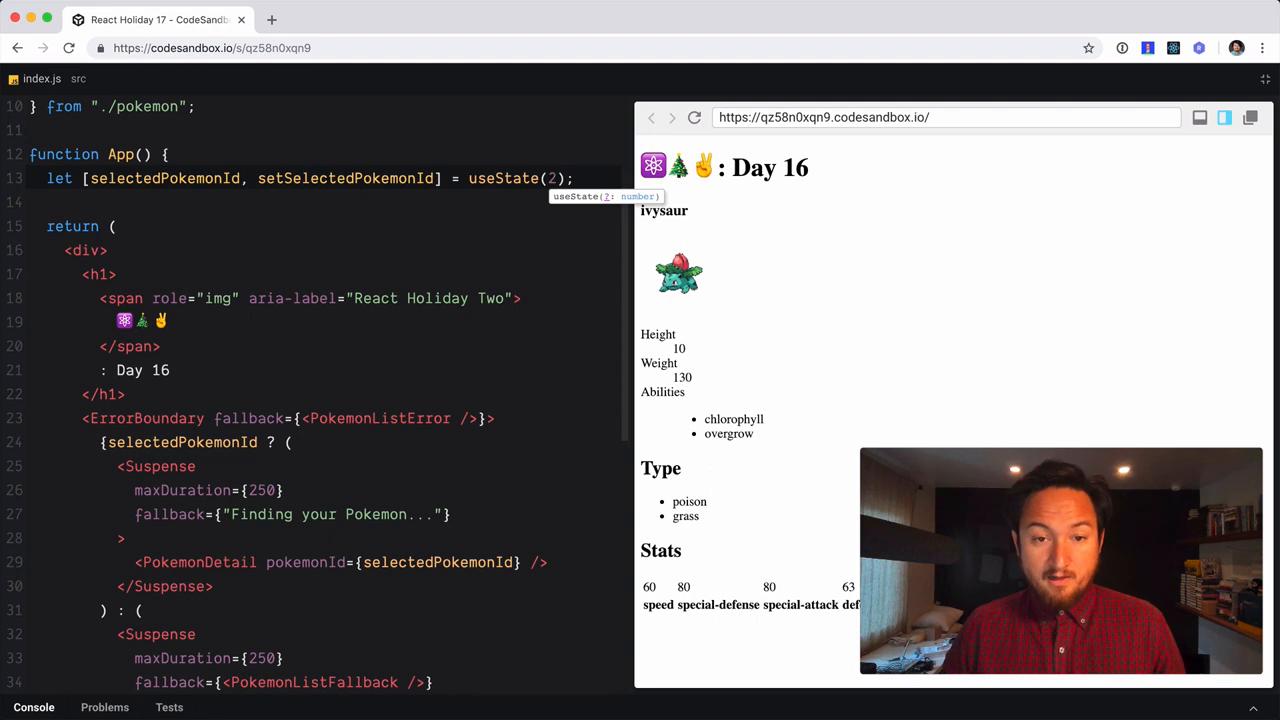
type("3")
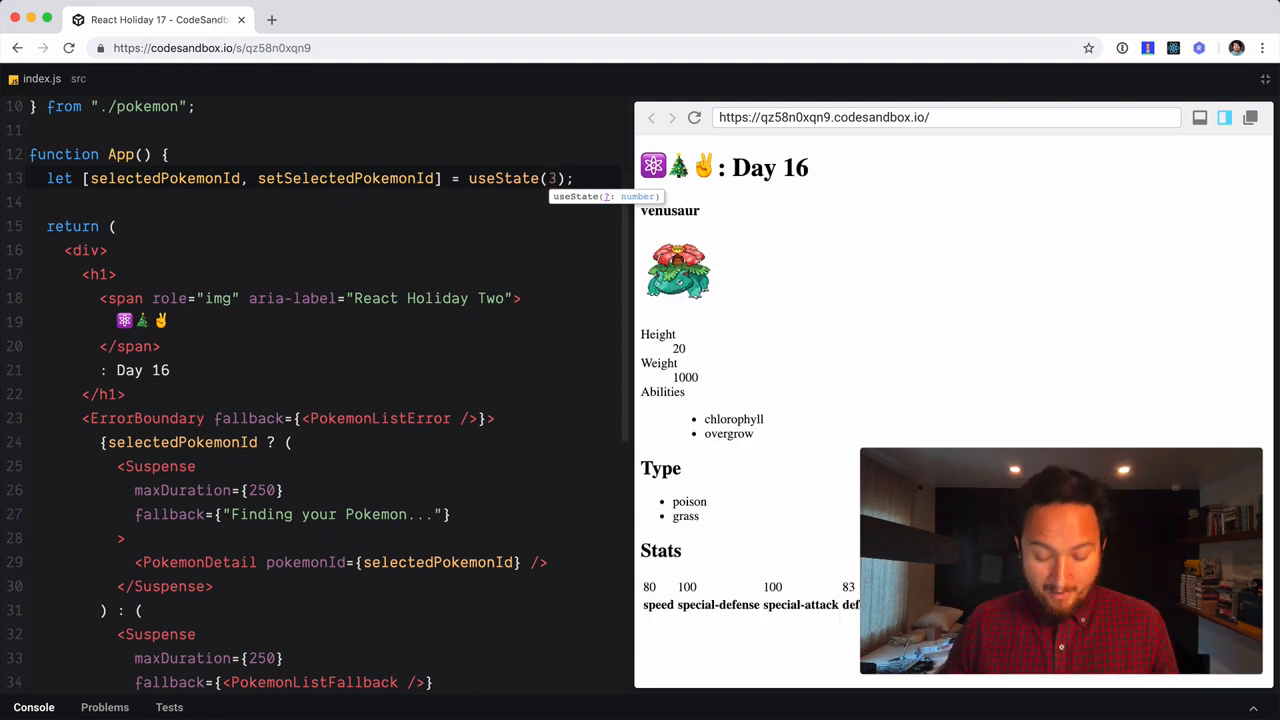
type("0")
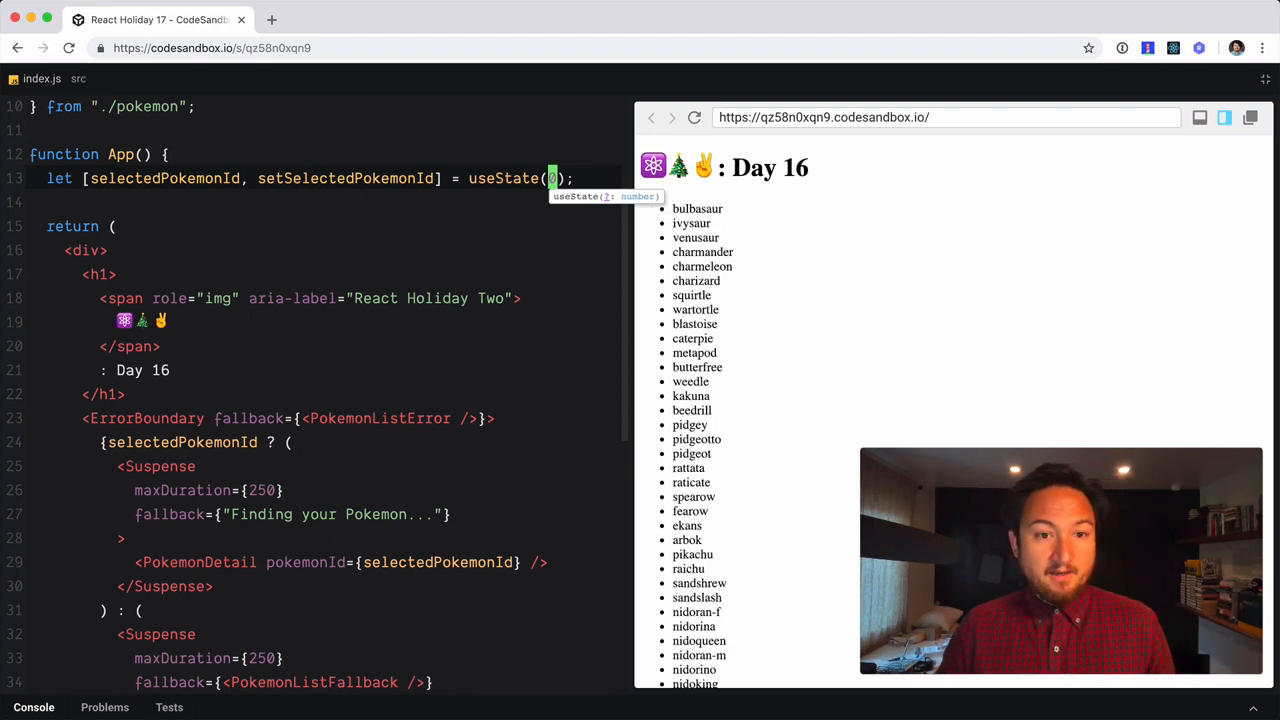
left_click(696, 208)
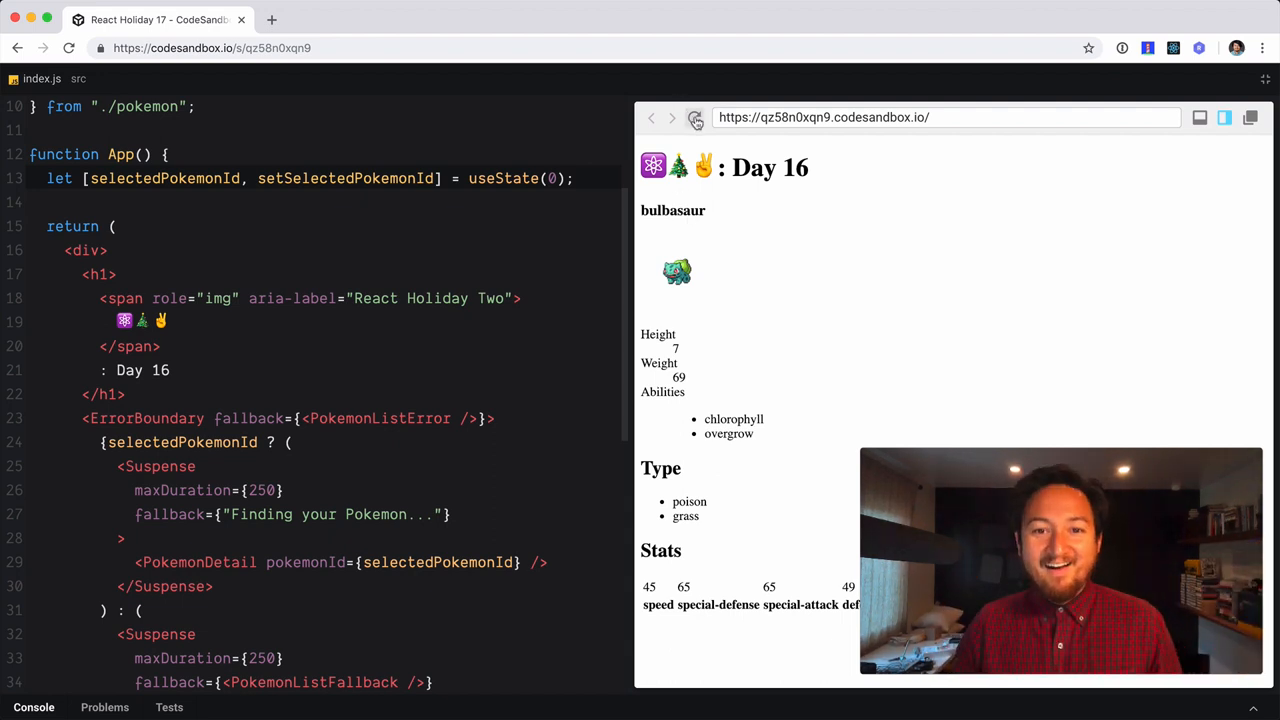
left_click(694, 116)
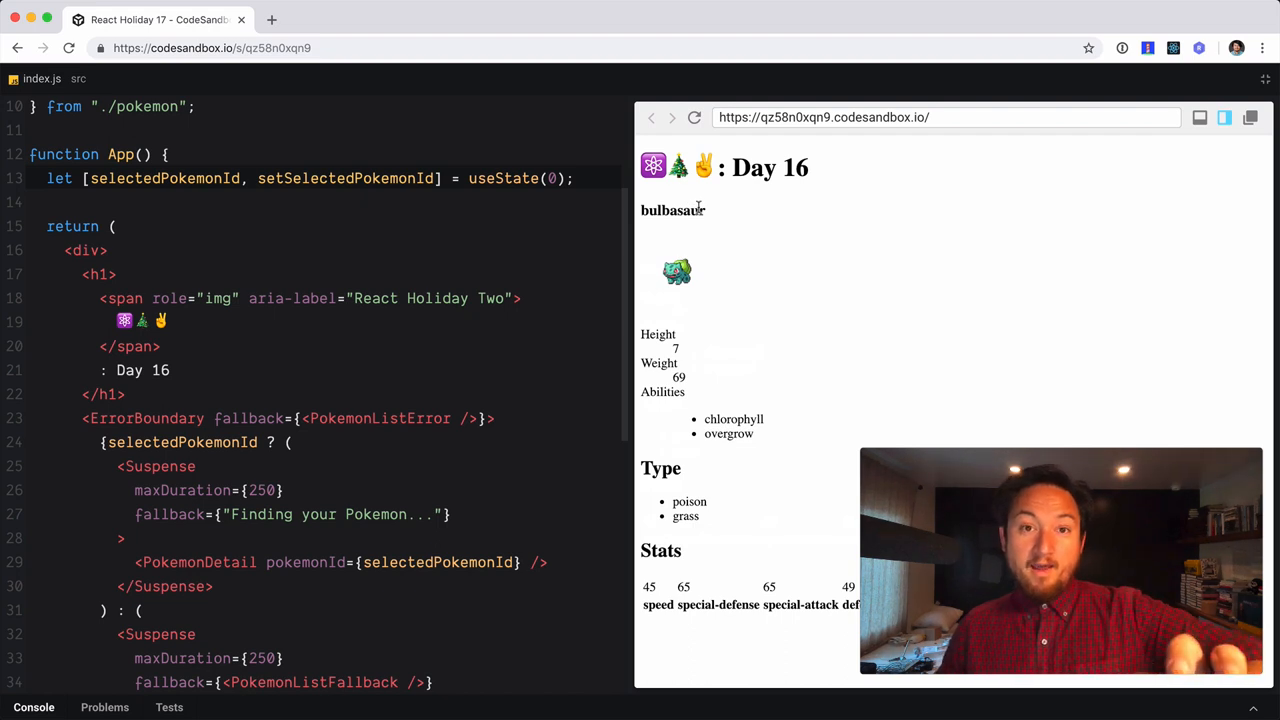
mouse_move(480, 206)
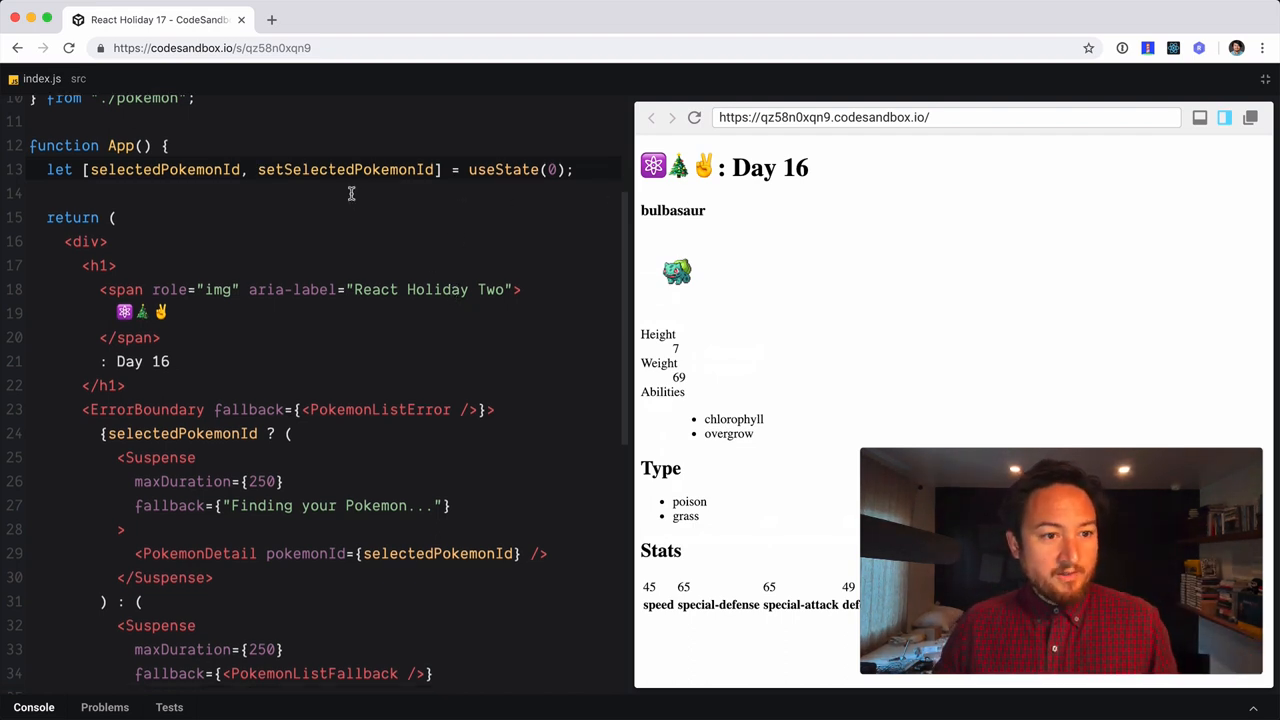
Add a <button type="button"> element above <PokemonDetail> in the App component
double_click(340, 168)
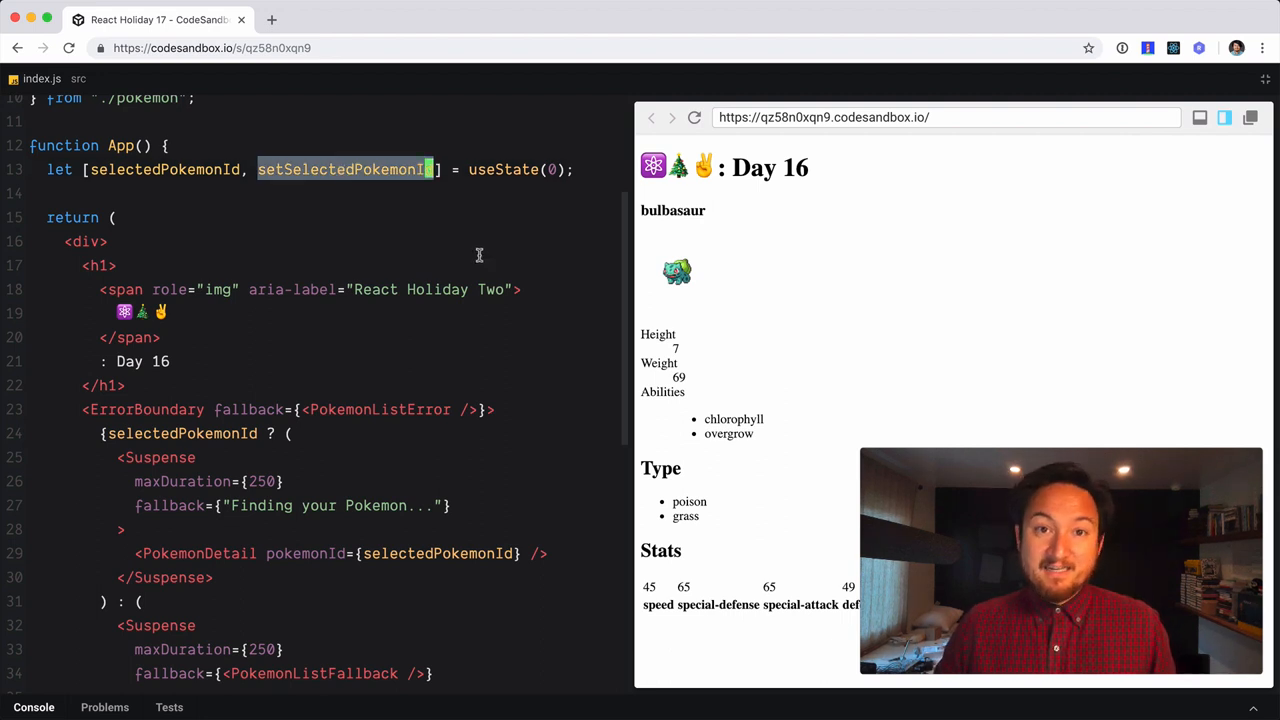
scroll("down", 3)
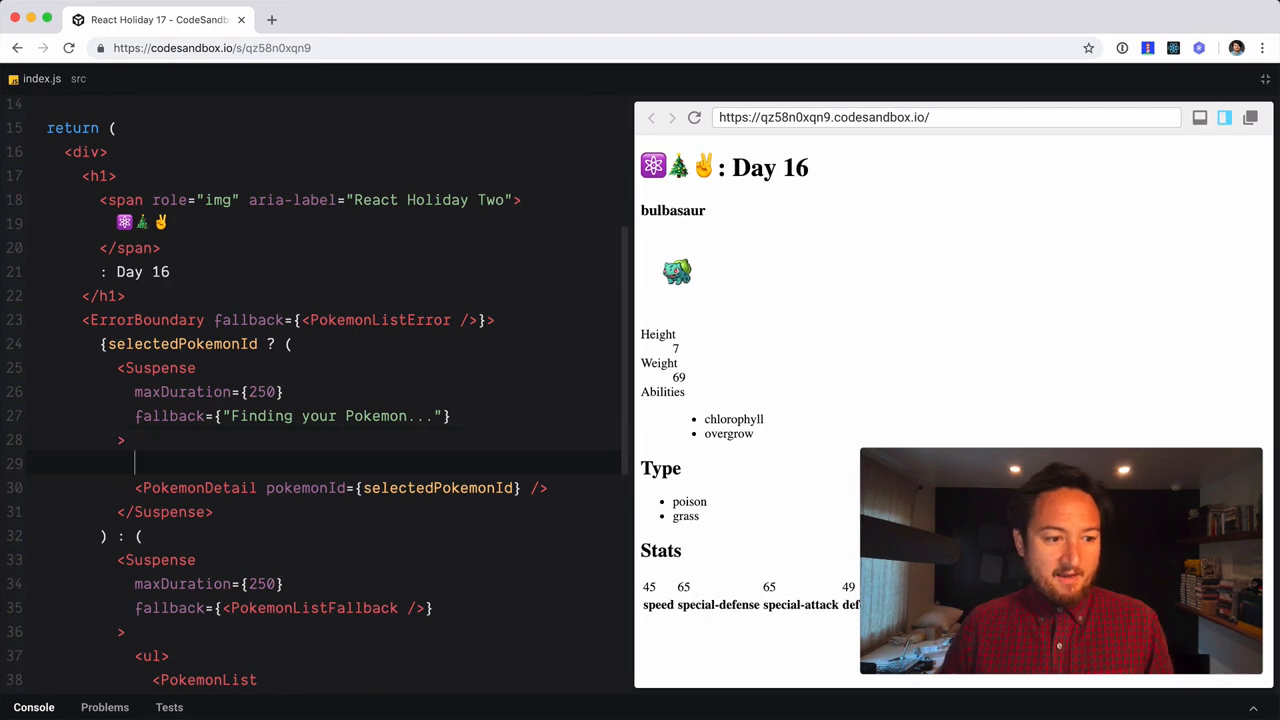
type("<div>")
type("</div>")
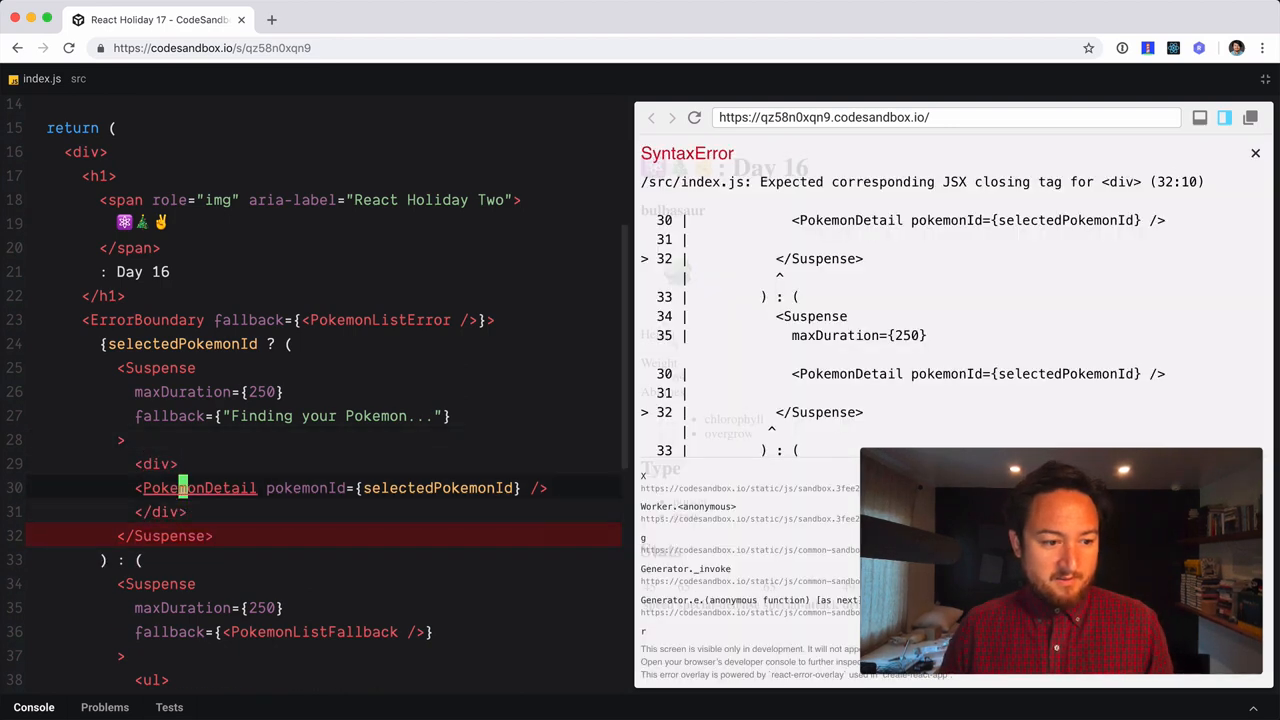
type("<button type=\"")
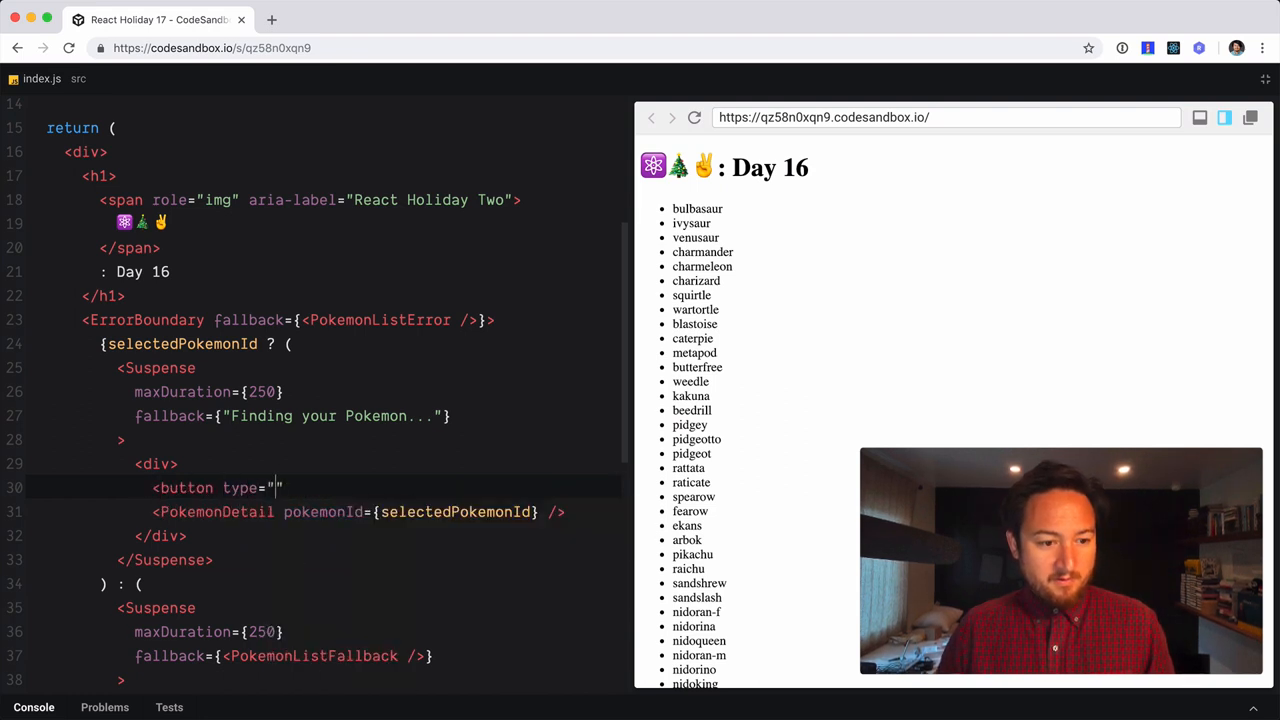
type("button\" /")
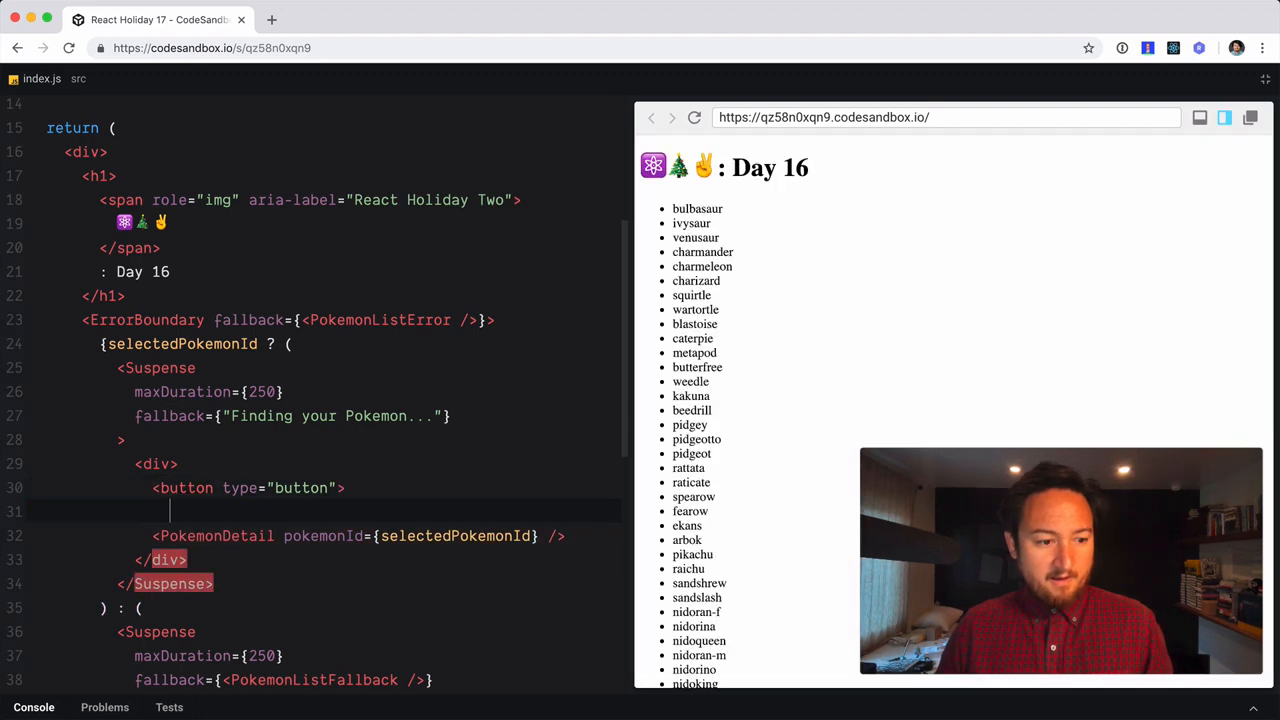
type("</button>")
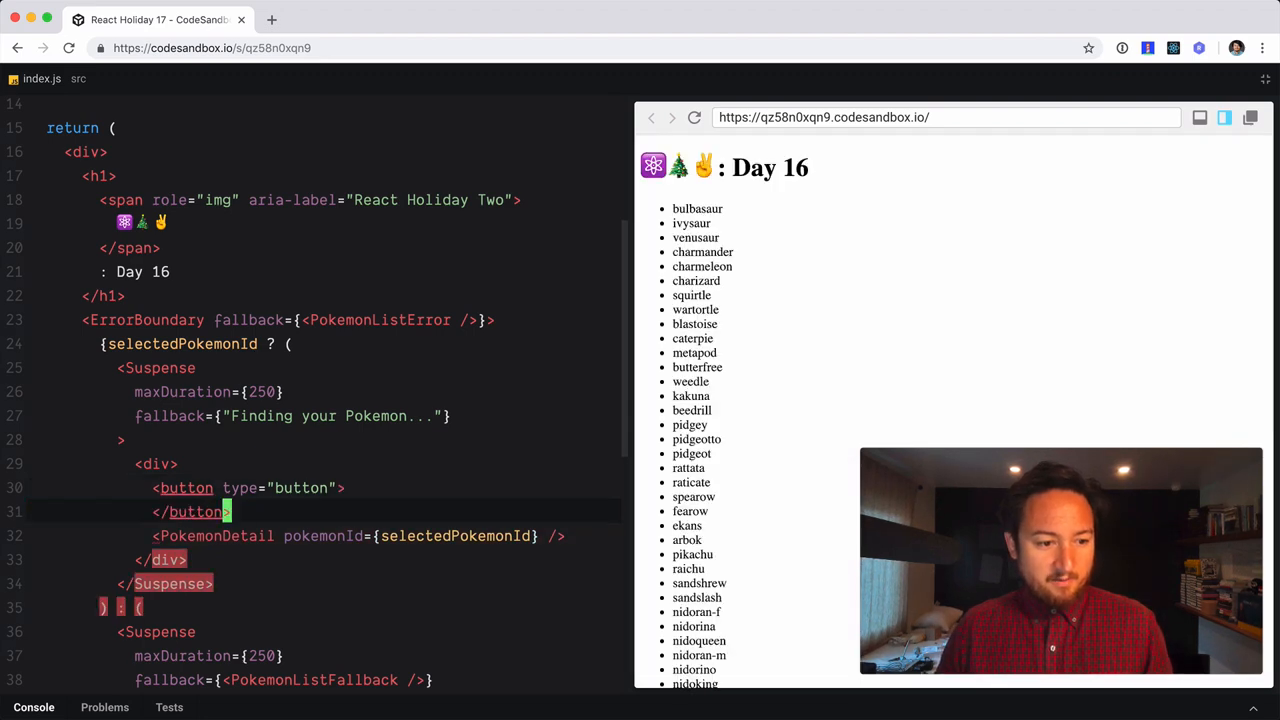
Label the button with the 👈 emoji from the Character Viewer followed by 'Back'
key("Enter")
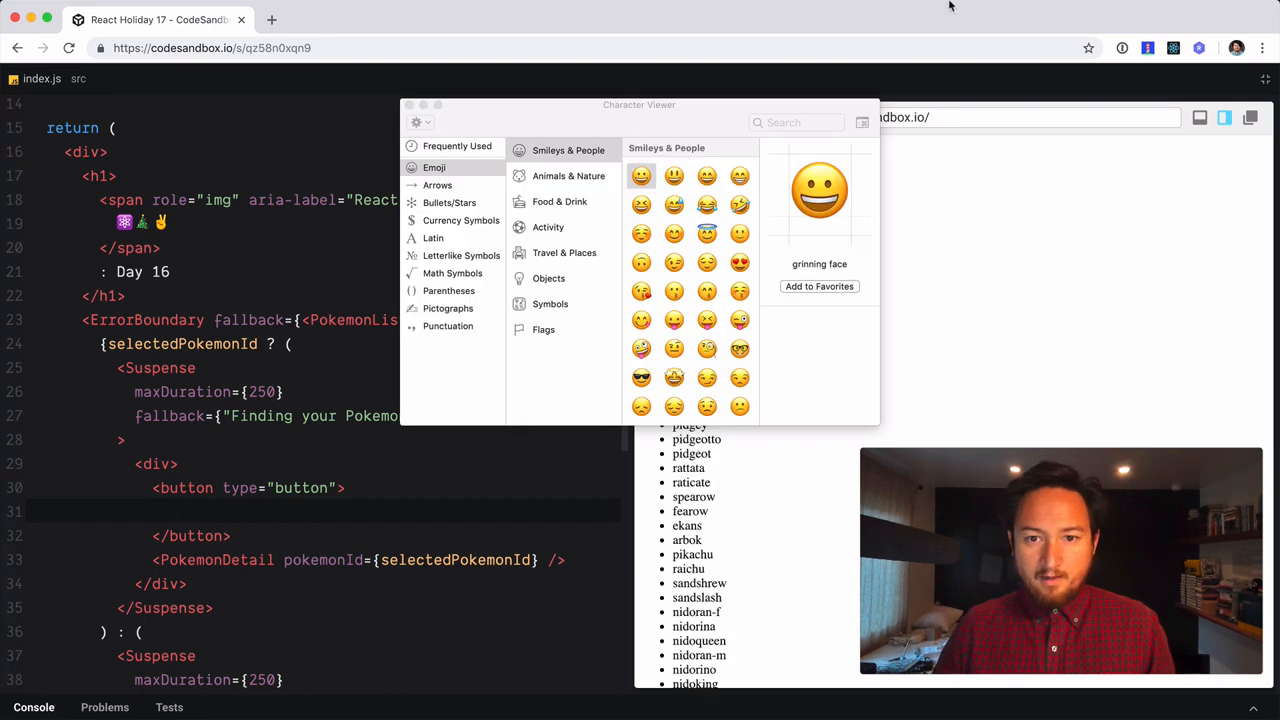
type("ba")
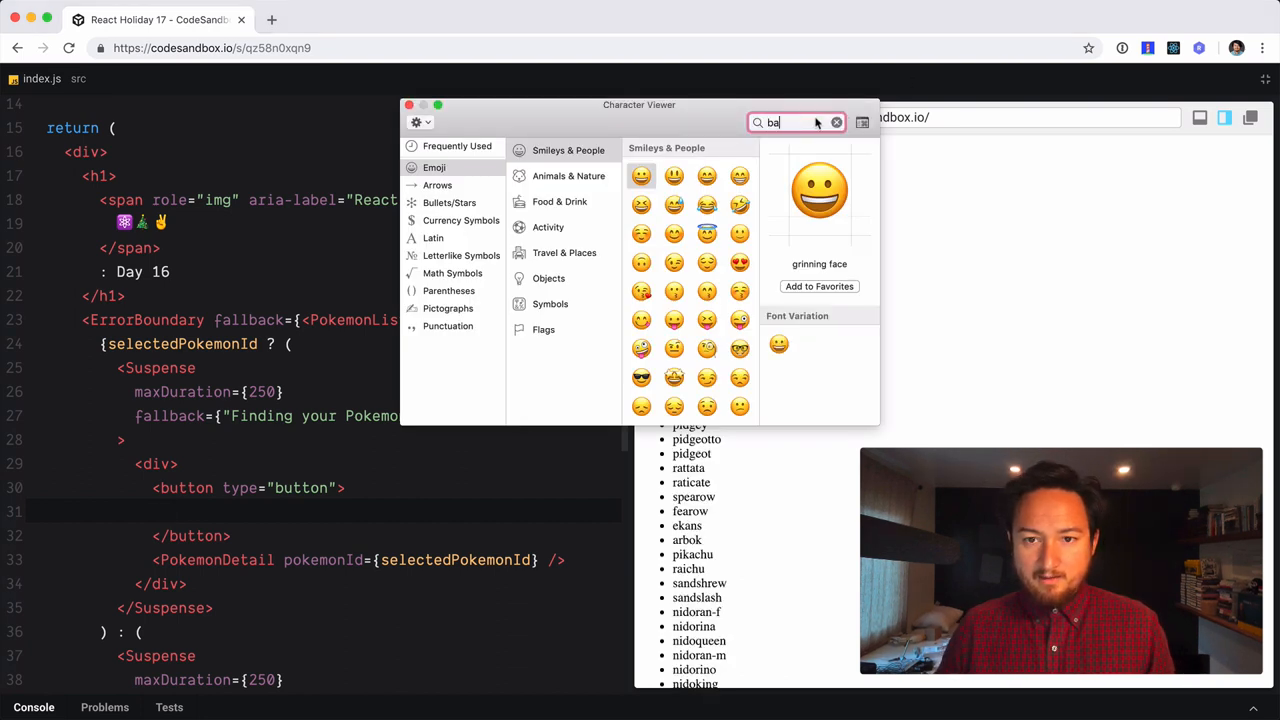
type("left")
left_click(324, 512)
type("👈 Ba")
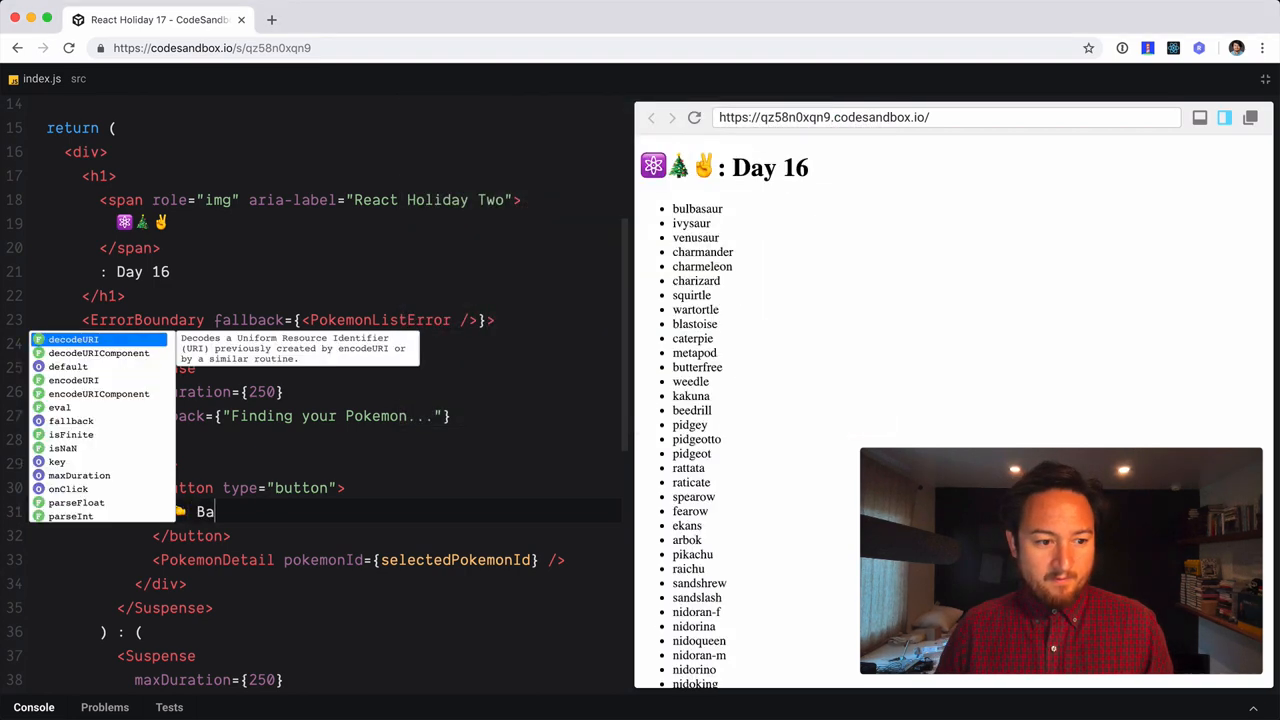
type("ck")
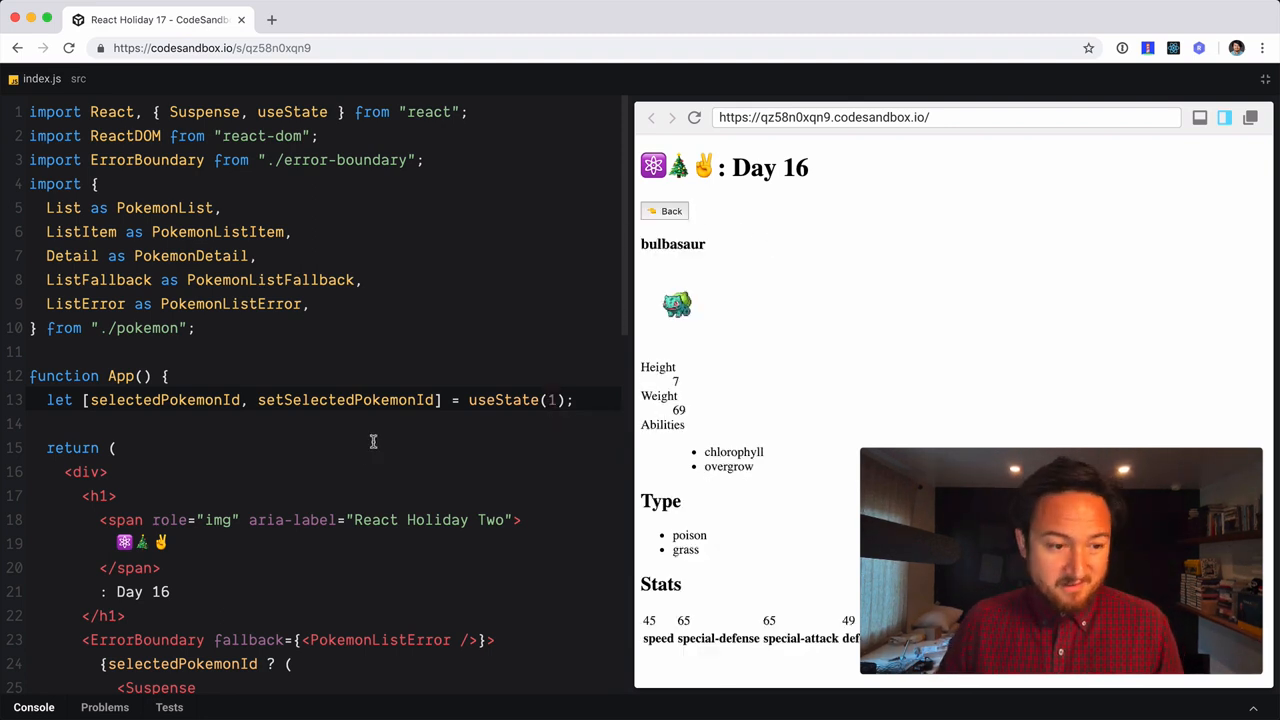
Give the Back button onClick={() => setSelectedPokemonId(0)} and try it in the preview
scroll("down", 3)
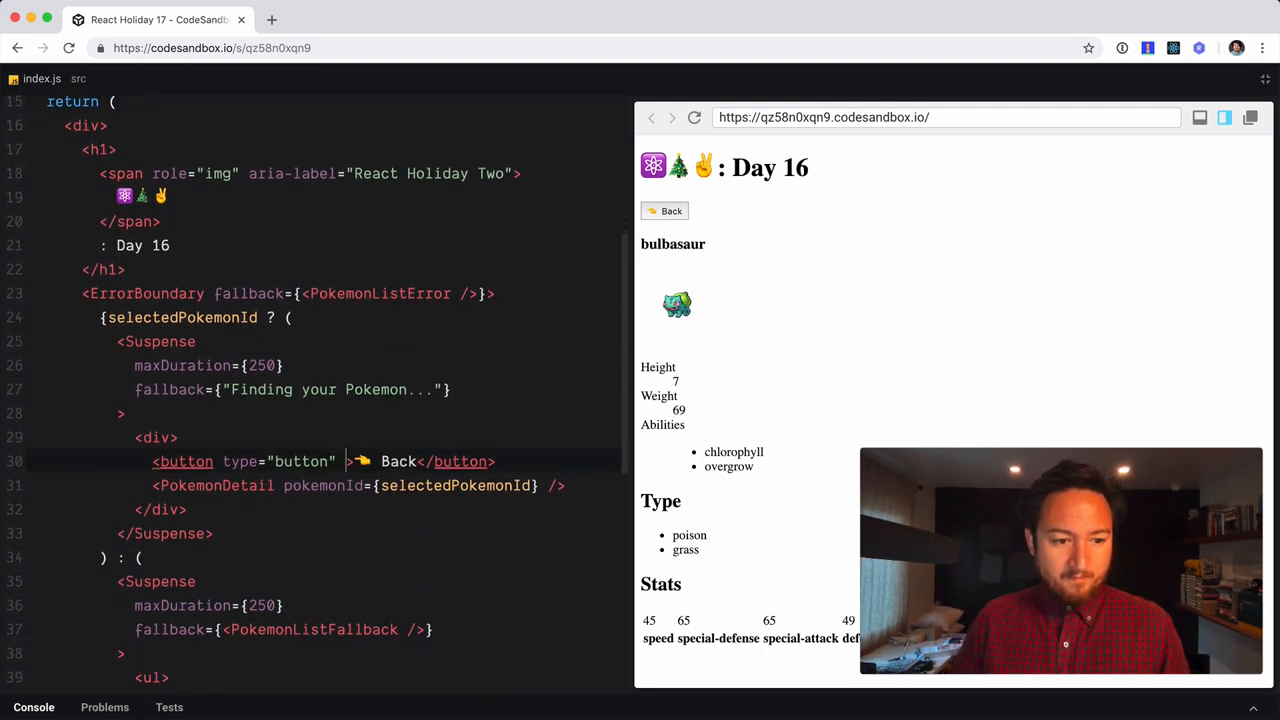
type("onClick={}")
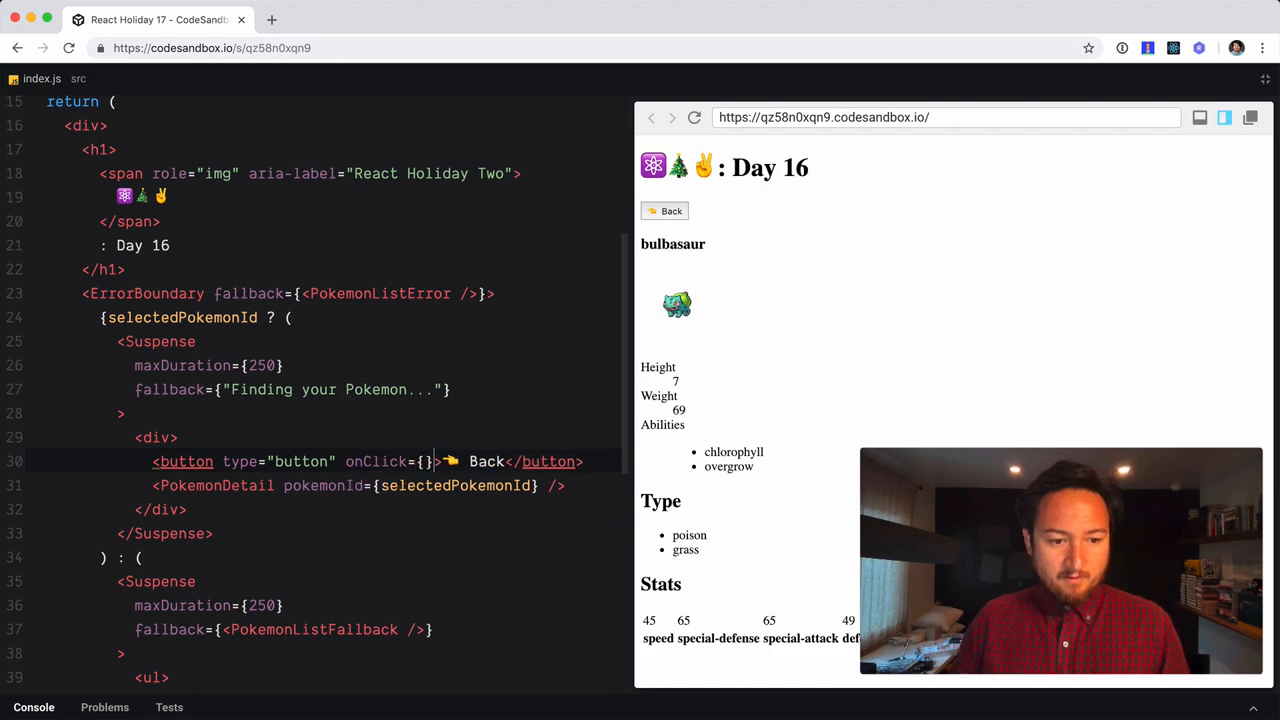
type("() =")
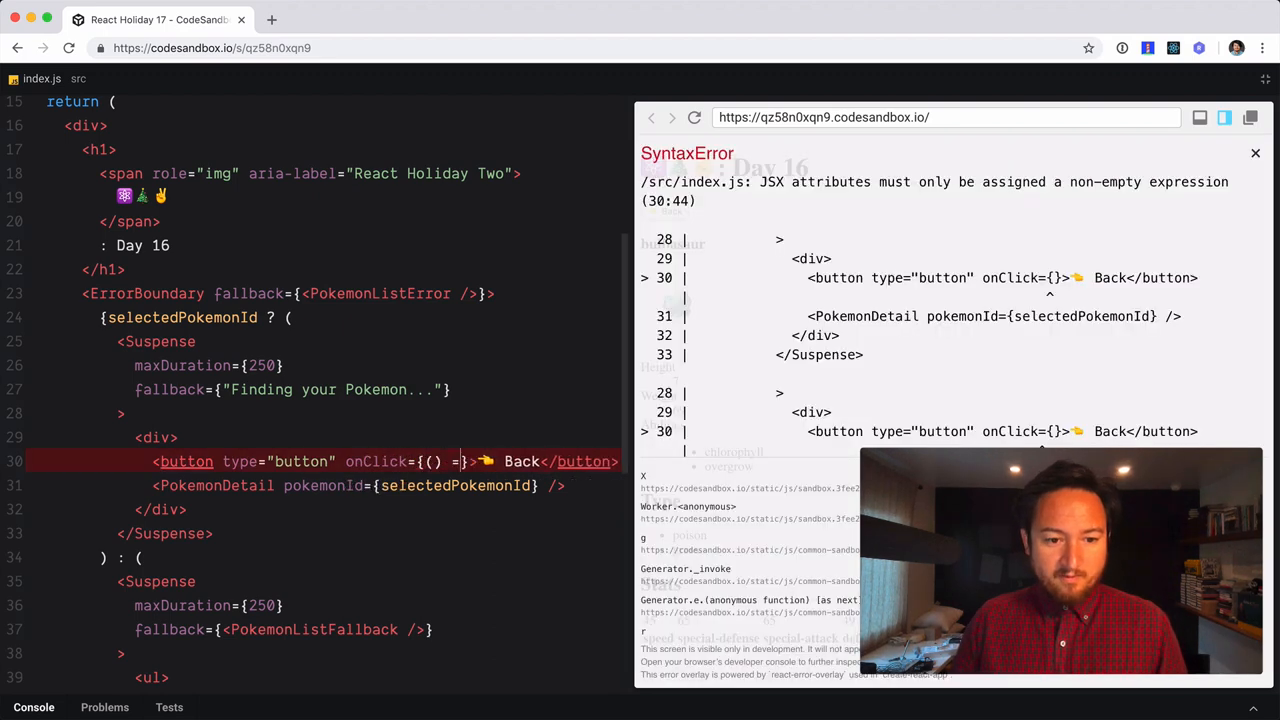
type("=>")
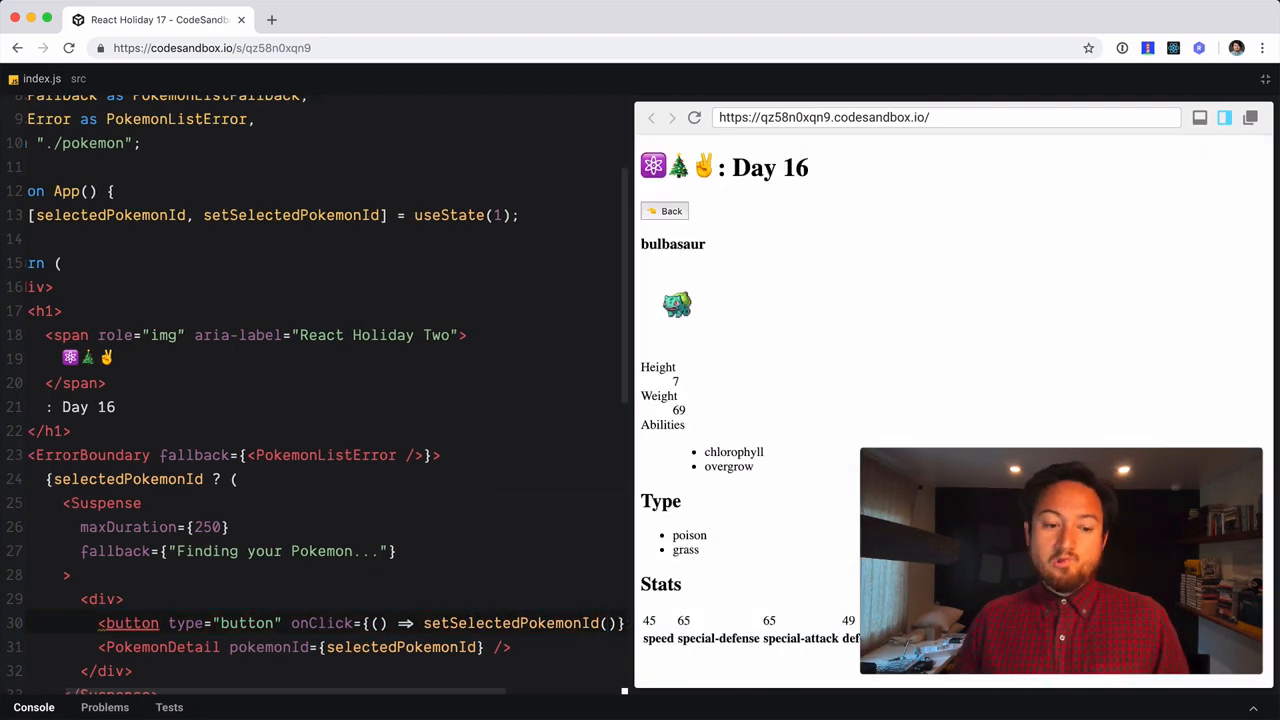
type("0")
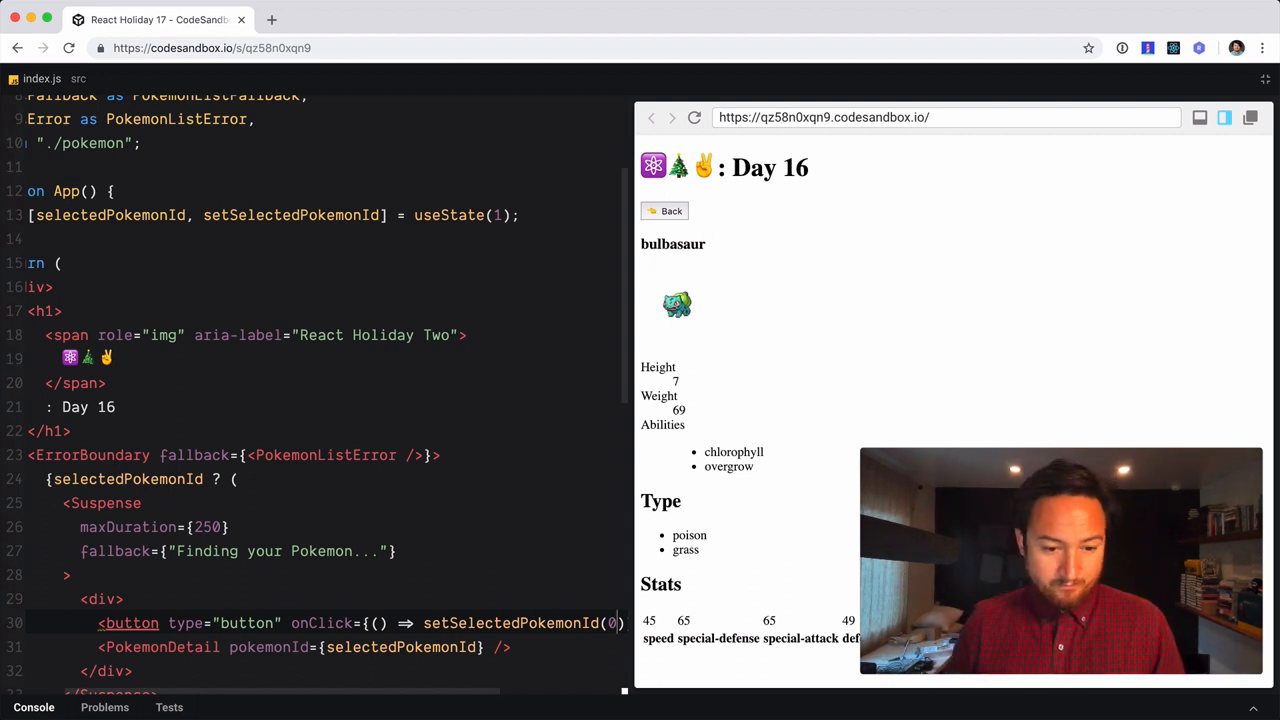
left_click(664, 210)
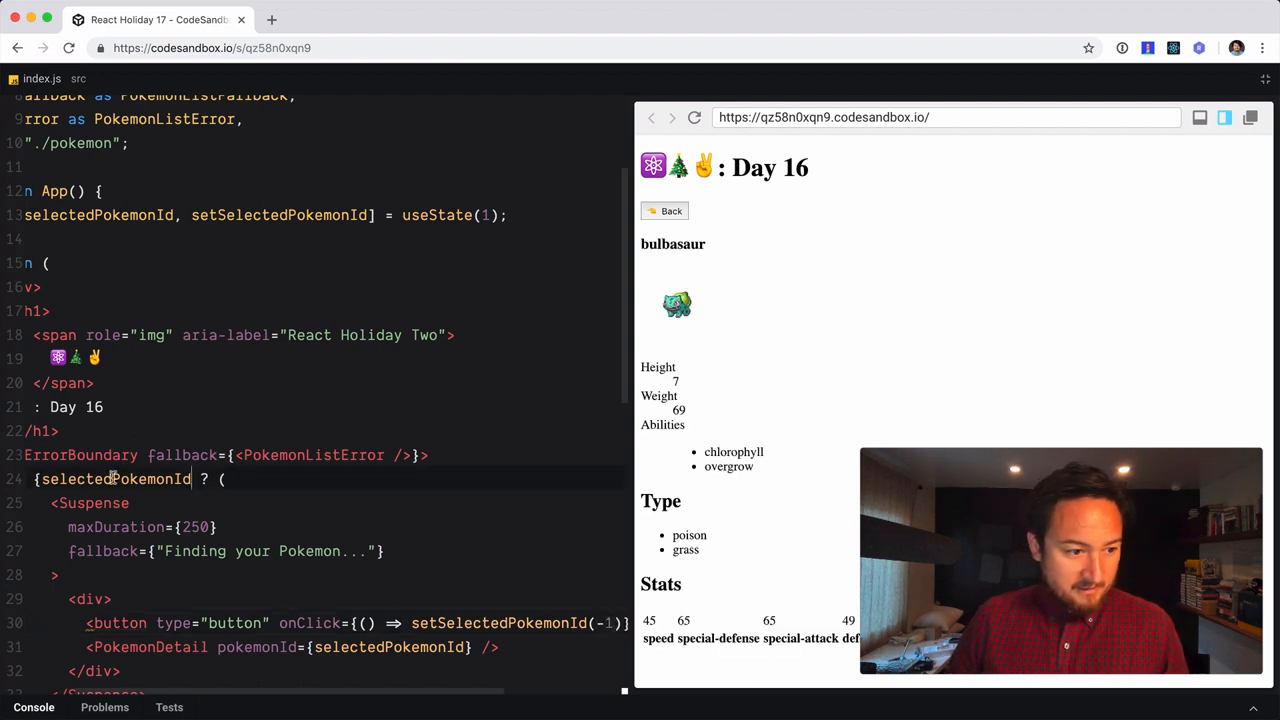
Change the ternary condition to selectedPokemonId > 0 and verify Back returns to the Pokémon list
type("> 0")
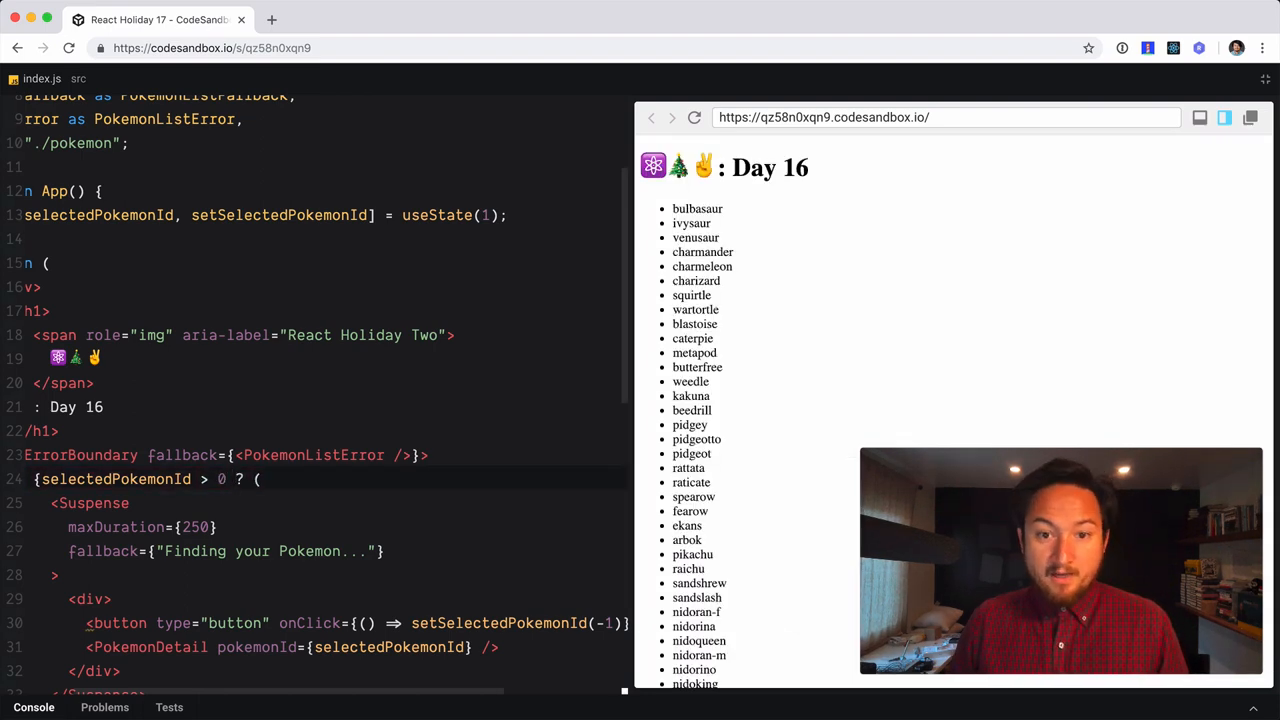
left_click(696, 208)
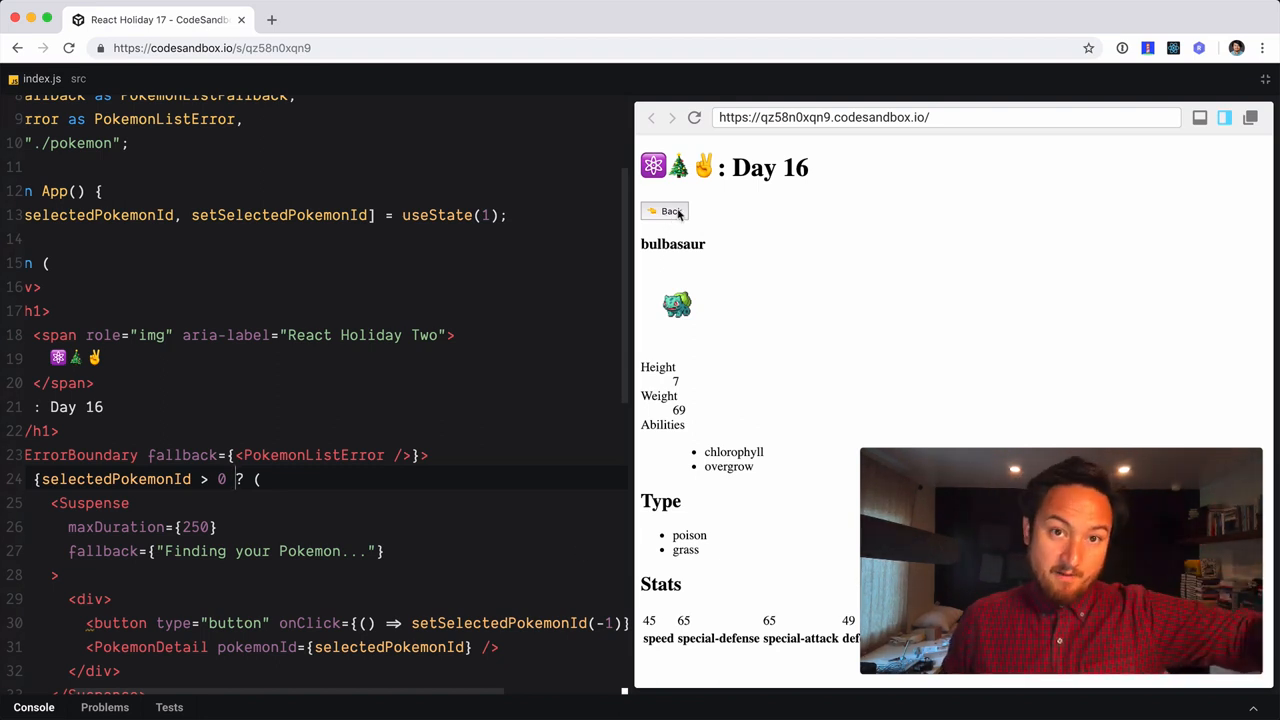
left_click(664, 212)
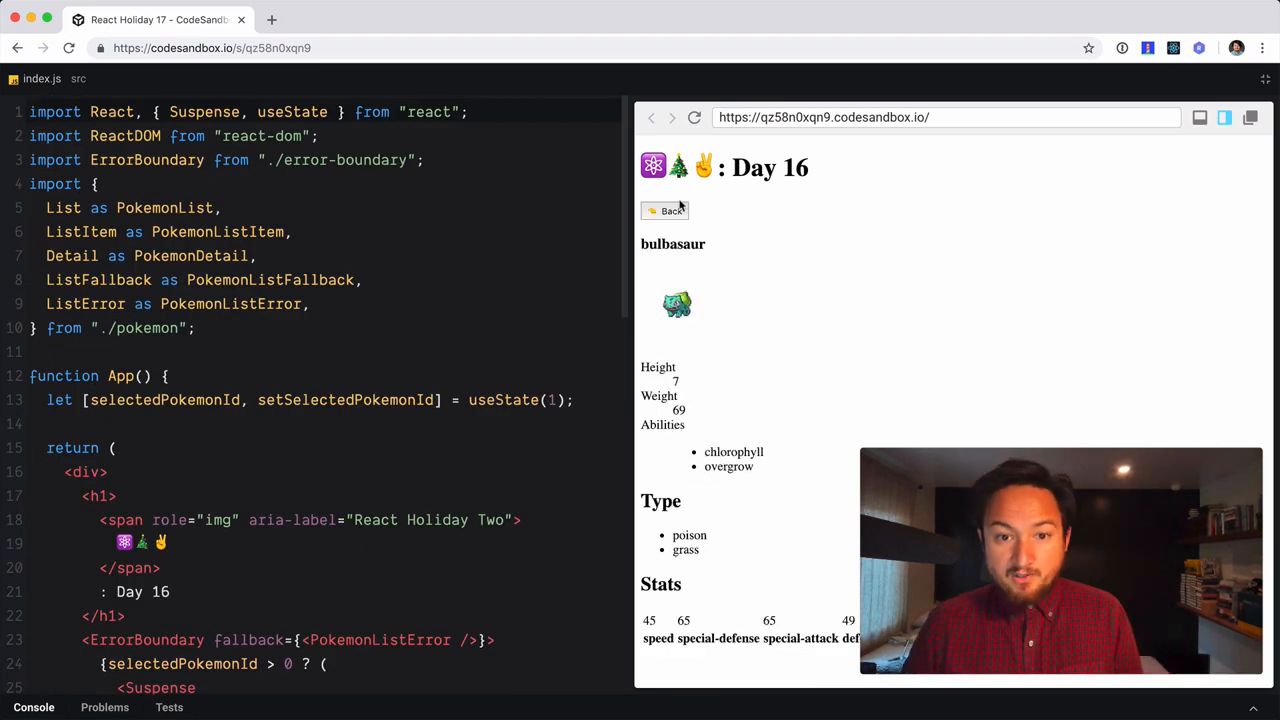
left_click(664, 210)
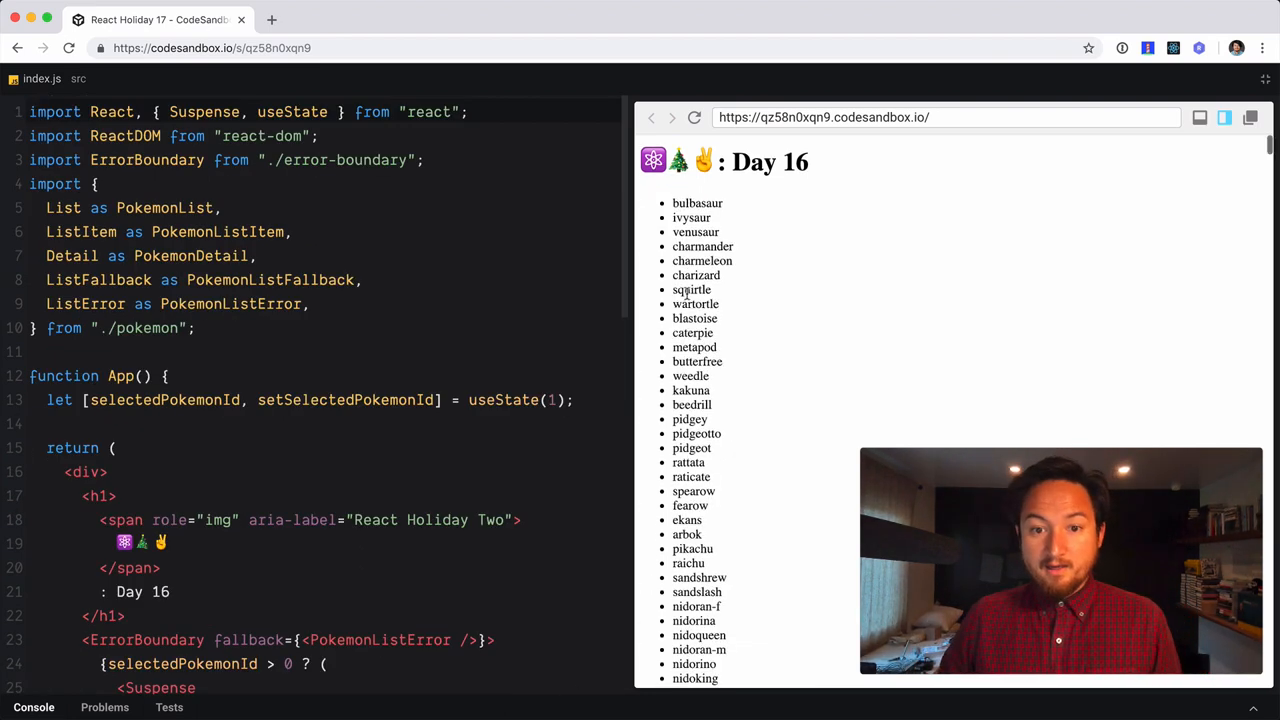
left_click(692, 288)
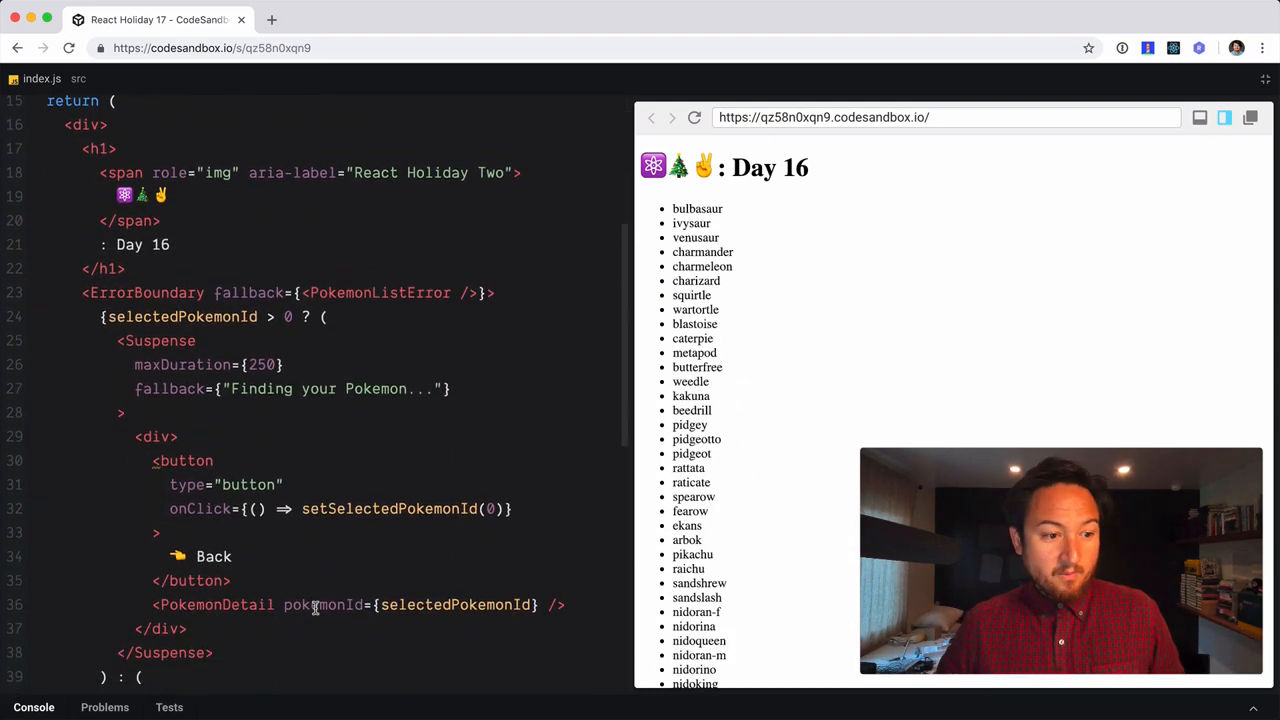
Search the web for 'mdn ternary' in a new browser tab
scroll("down", 3)
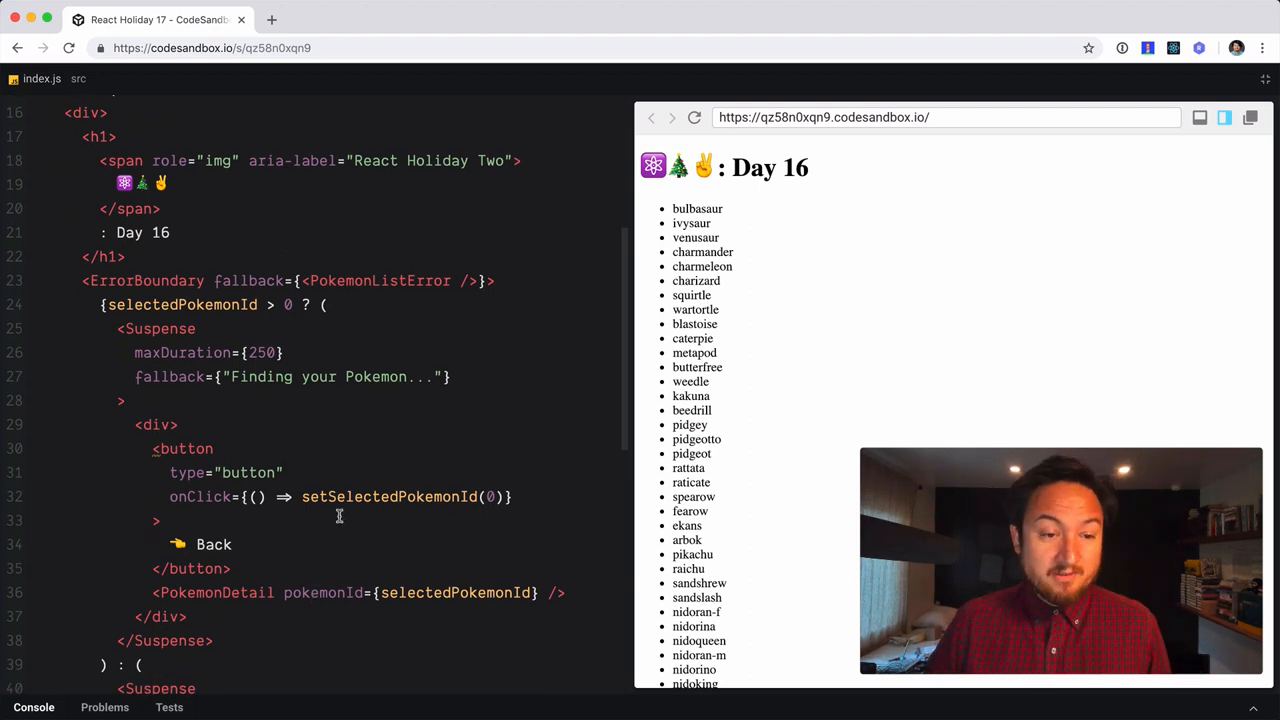
scroll("down", 3)
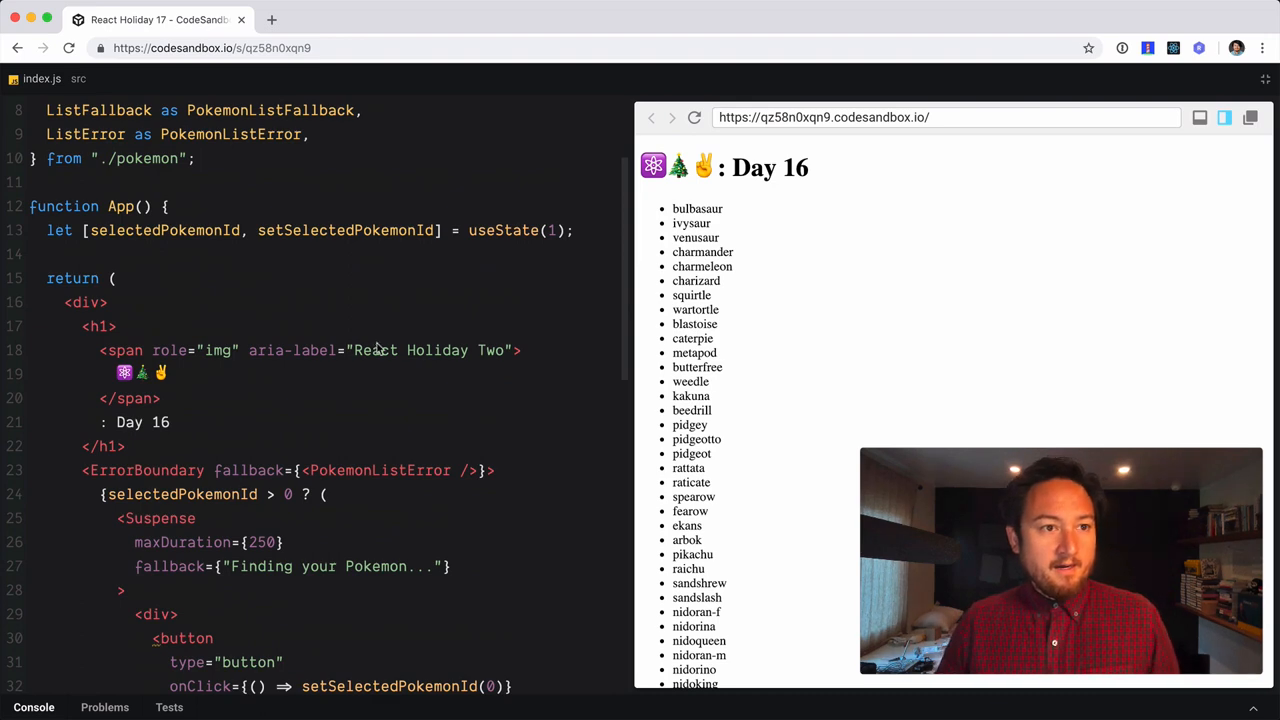
type("mdn ternary")
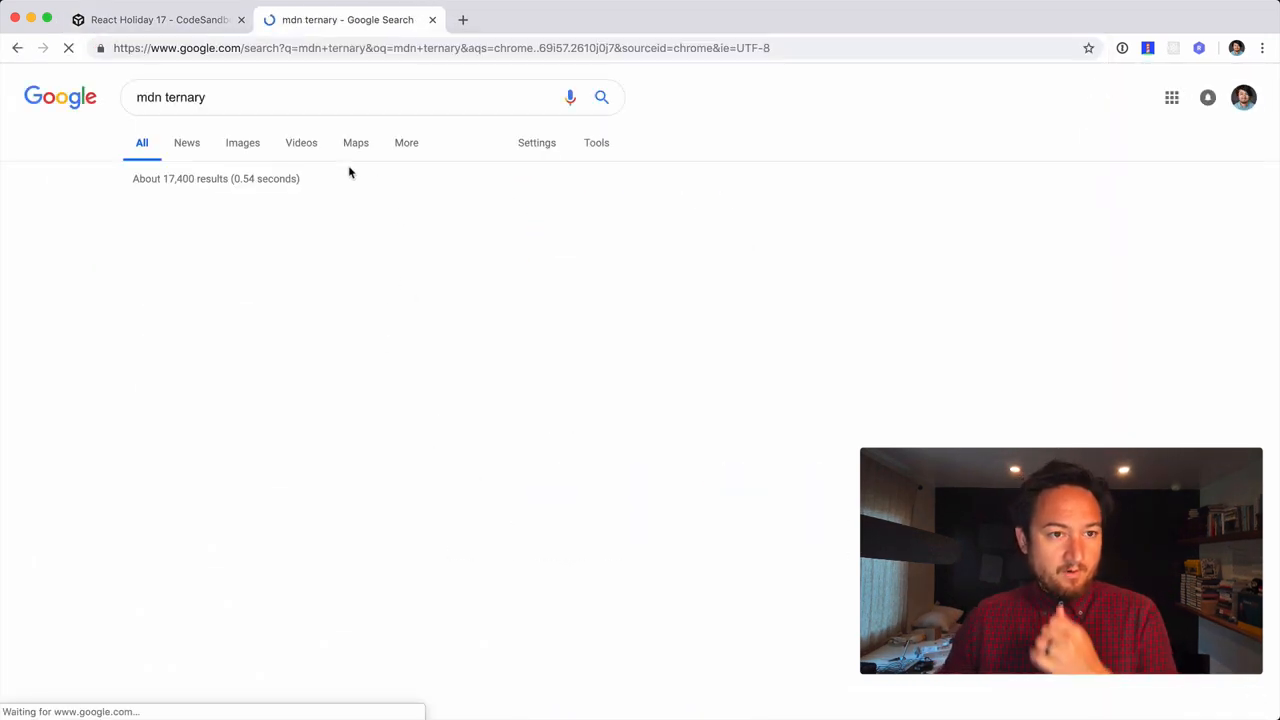
Open MDN's Conditional (ternary) operator page and highlight 'Conditional' in its heading
left_click(252, 212)
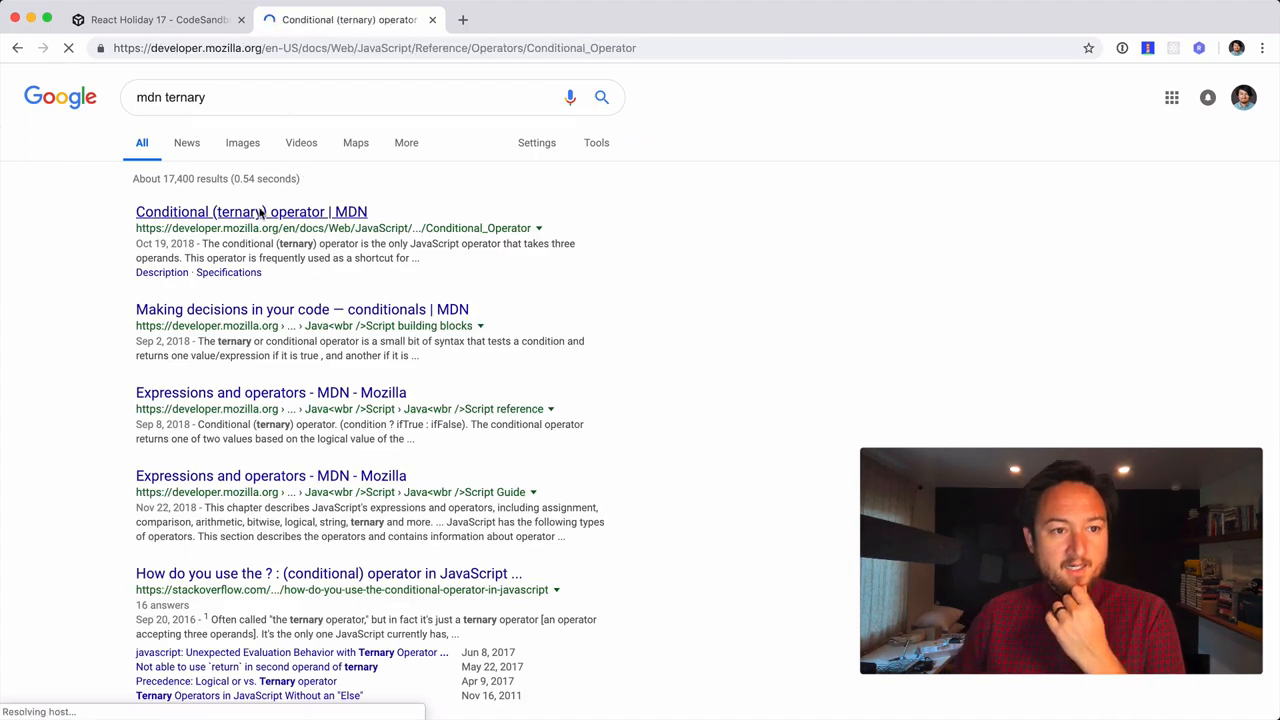
left_click(250, 212)
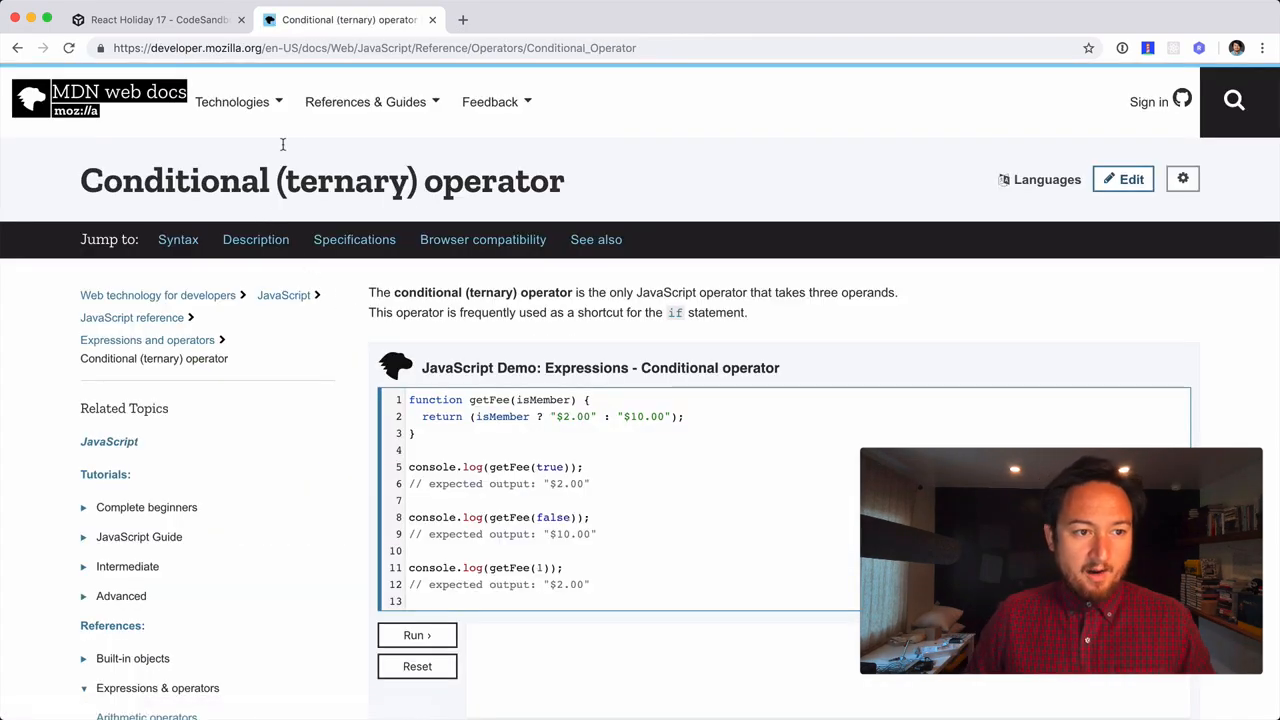
mouse_move(612, 272)
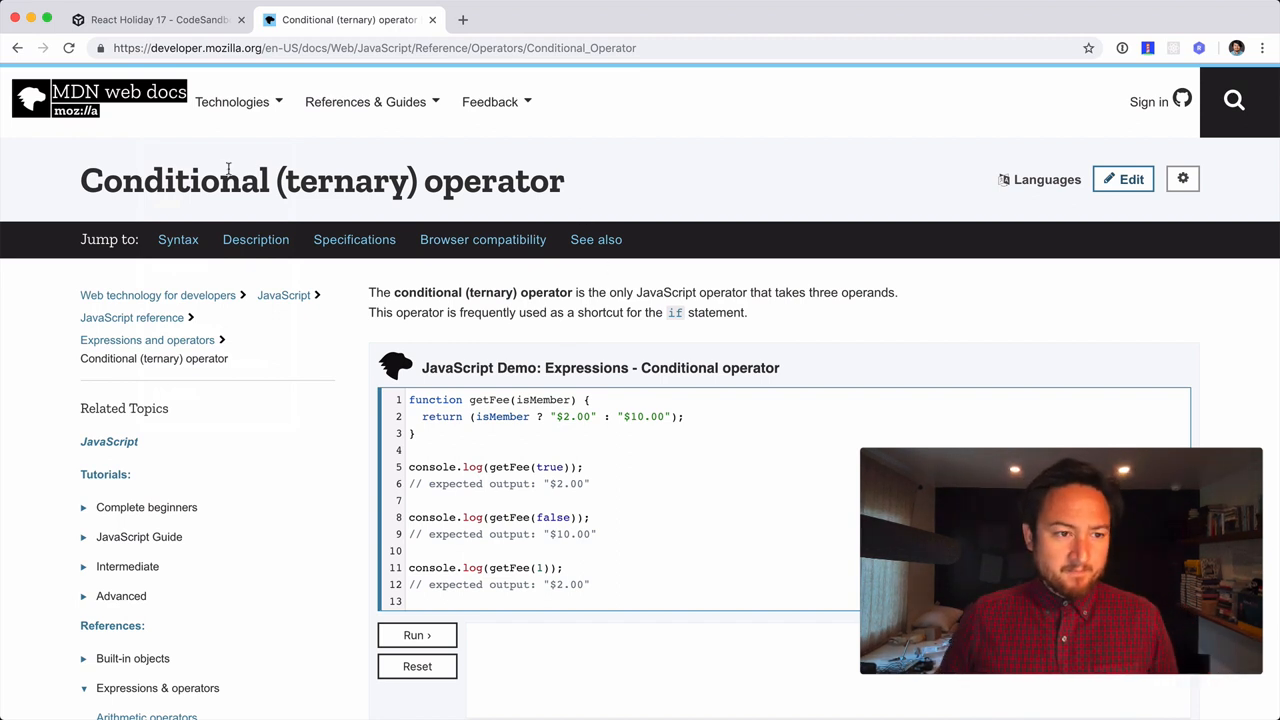
double_click(182, 180)
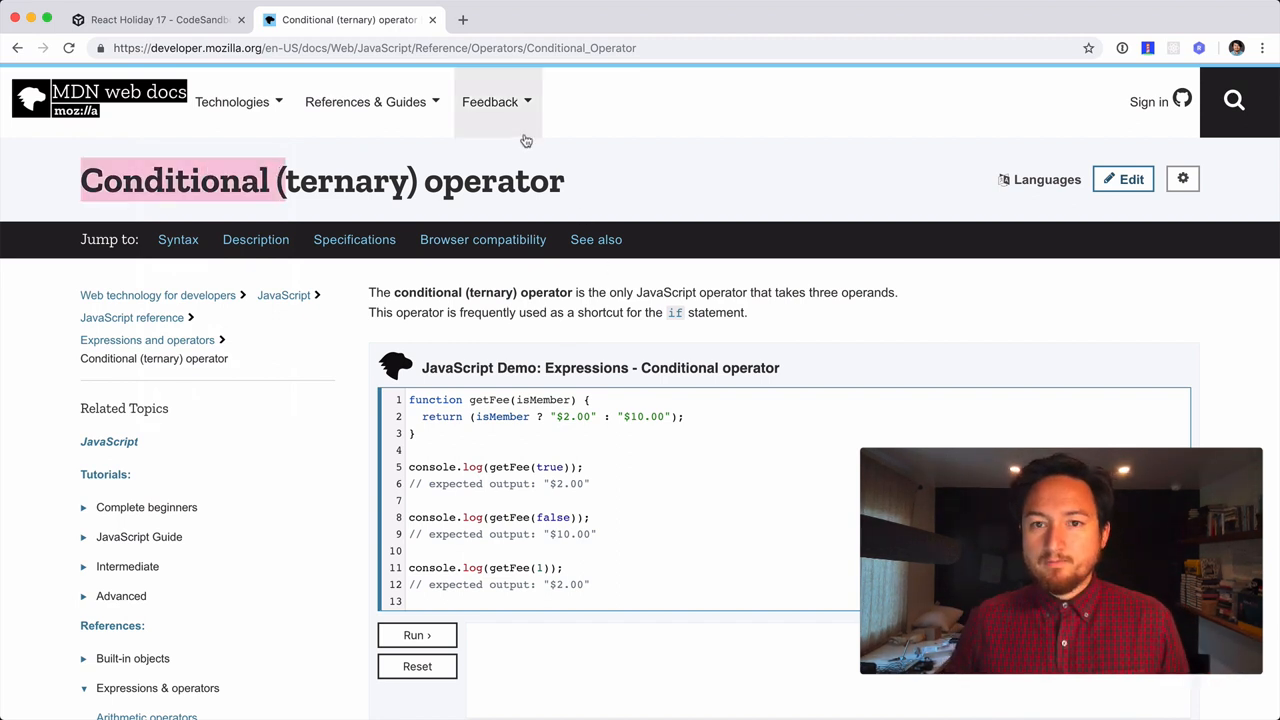